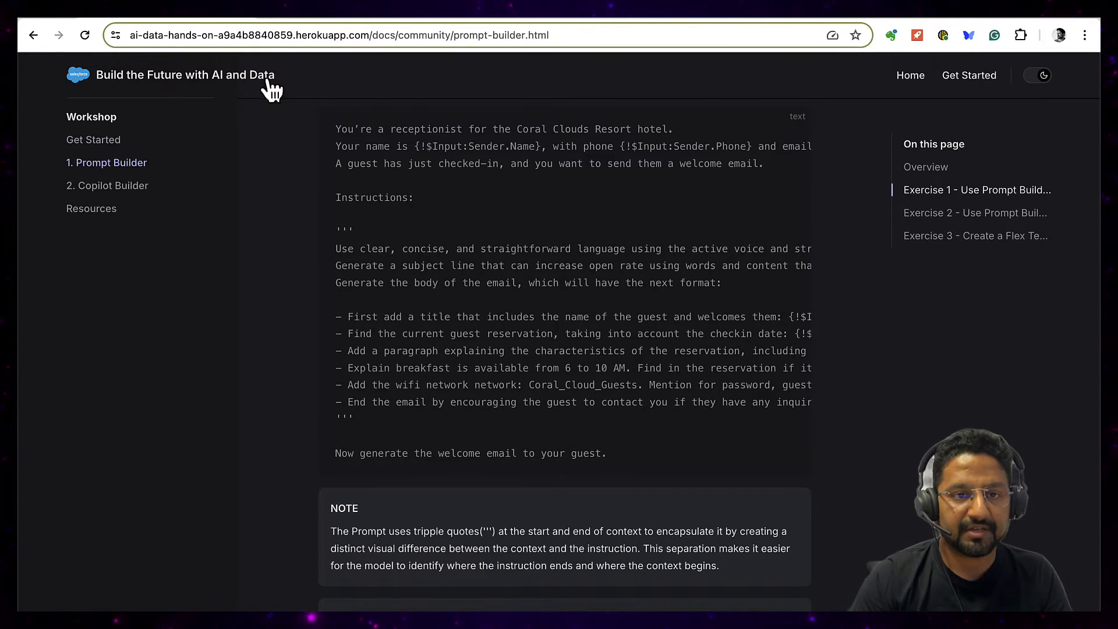
{"action": "mouse_move", "coordinate": [383, 248]}
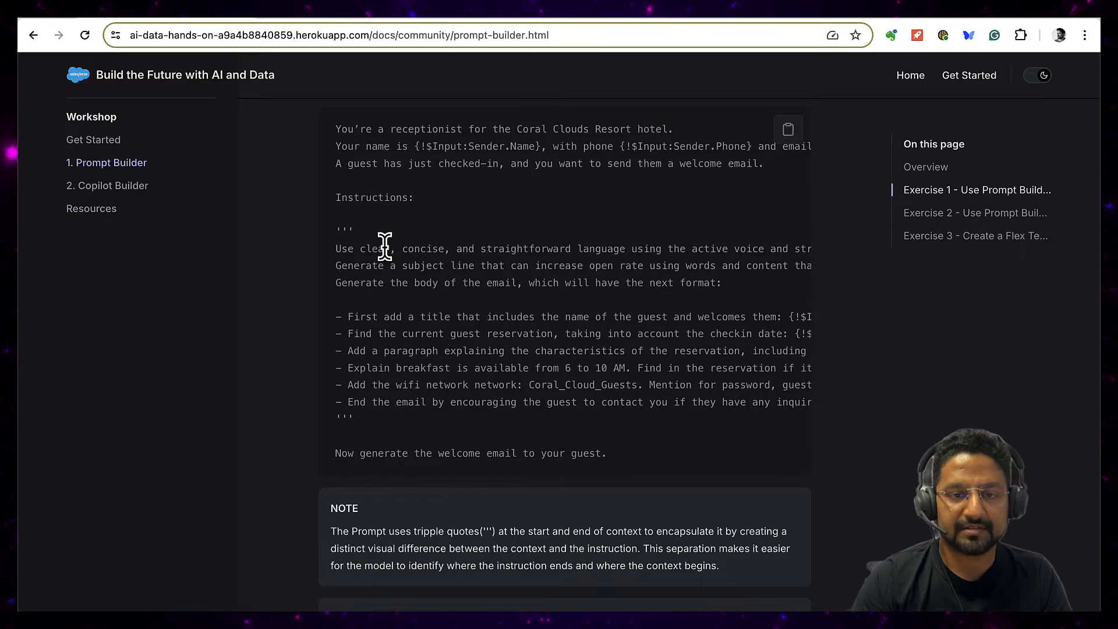
Step: Highlight the triple quotes wrapping the prompt context and look over the surrounding example
{"action": "double_click", "coordinate": [342, 230]}
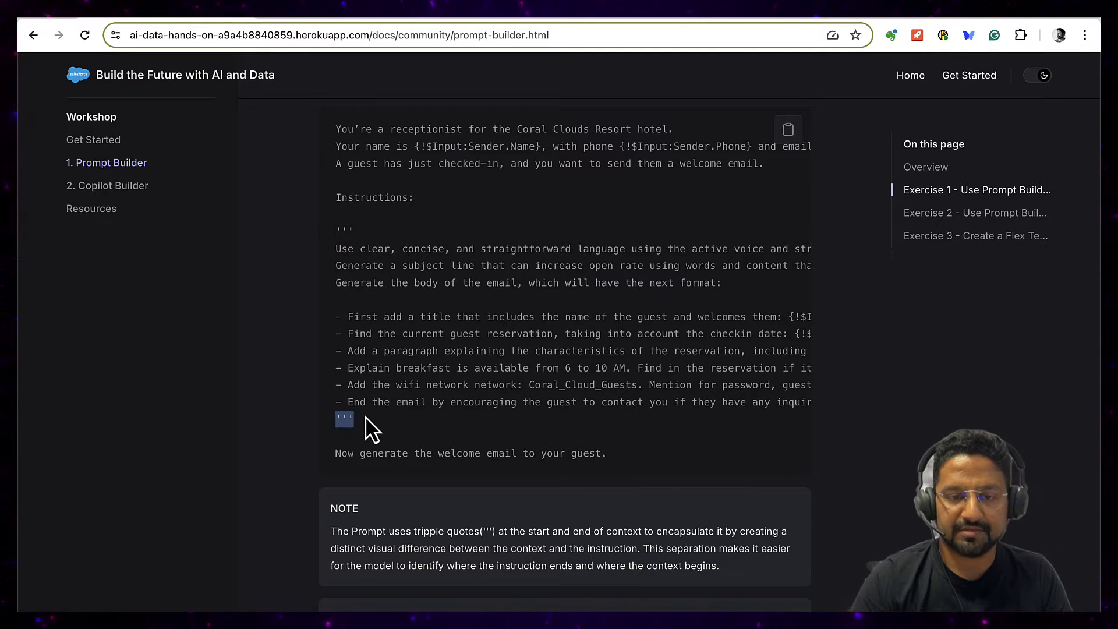
{"action": "scroll", "scroll_direction": "down", "scroll_amount": 3}
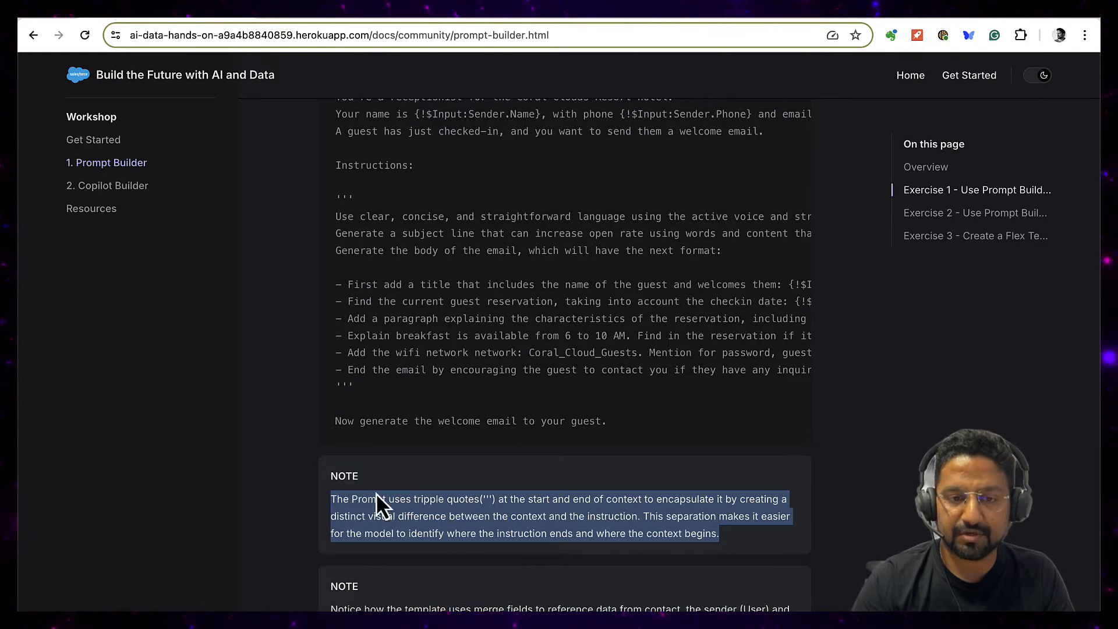
{"action": "mouse_move", "coordinate": [503, 517]}
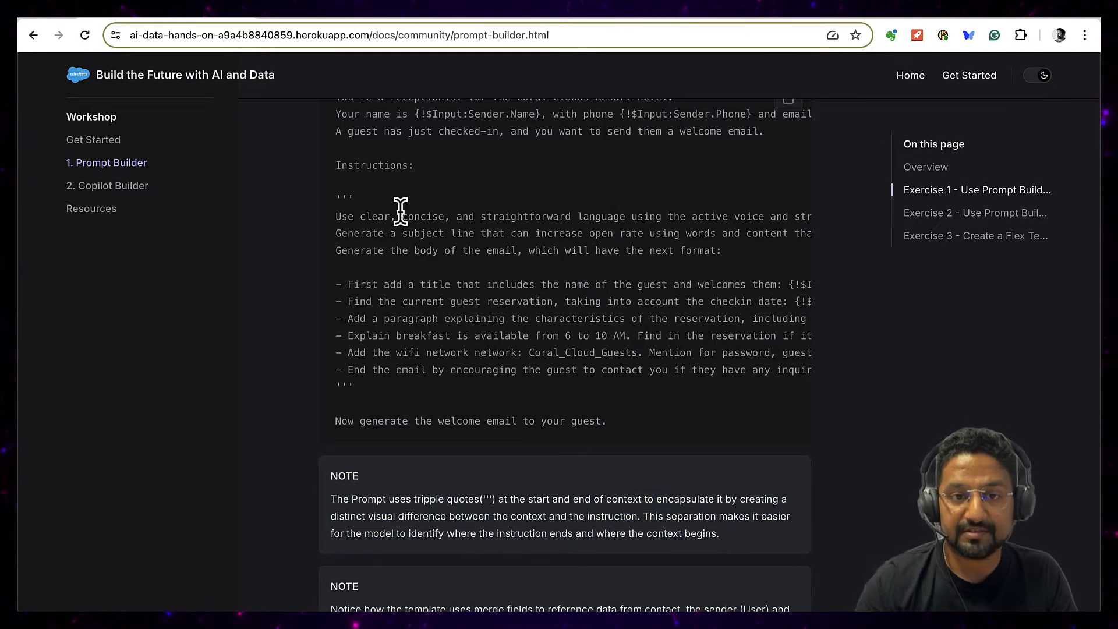
{"action": "scroll", "scroll_direction": "right", "scroll_amount": 3}
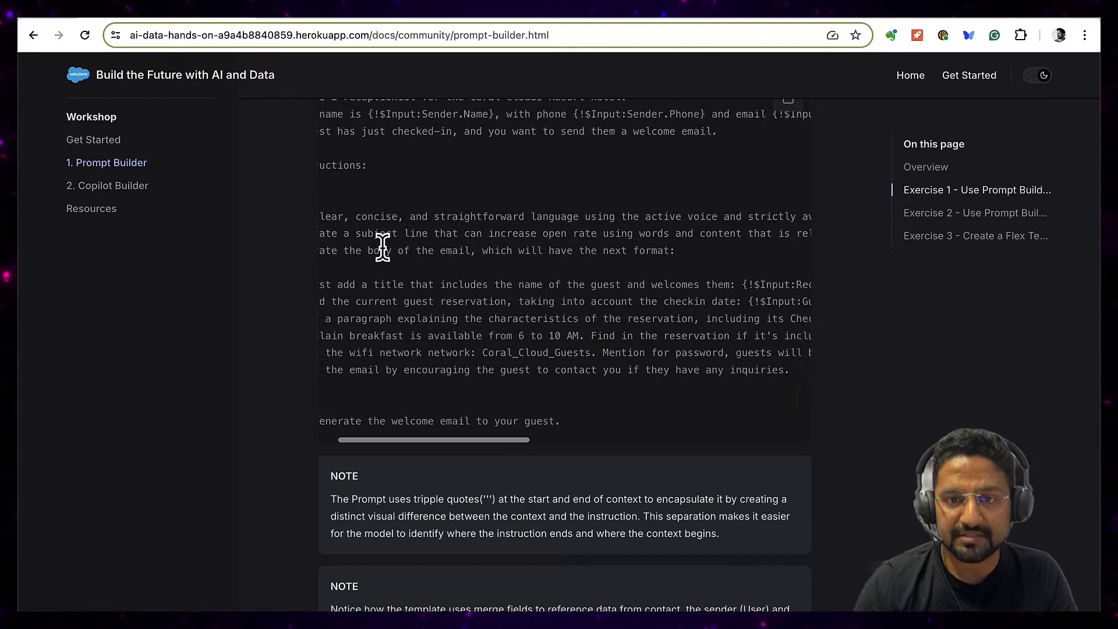
{"action": "scroll", "scroll_direction": "right", "scroll_amount": 3}
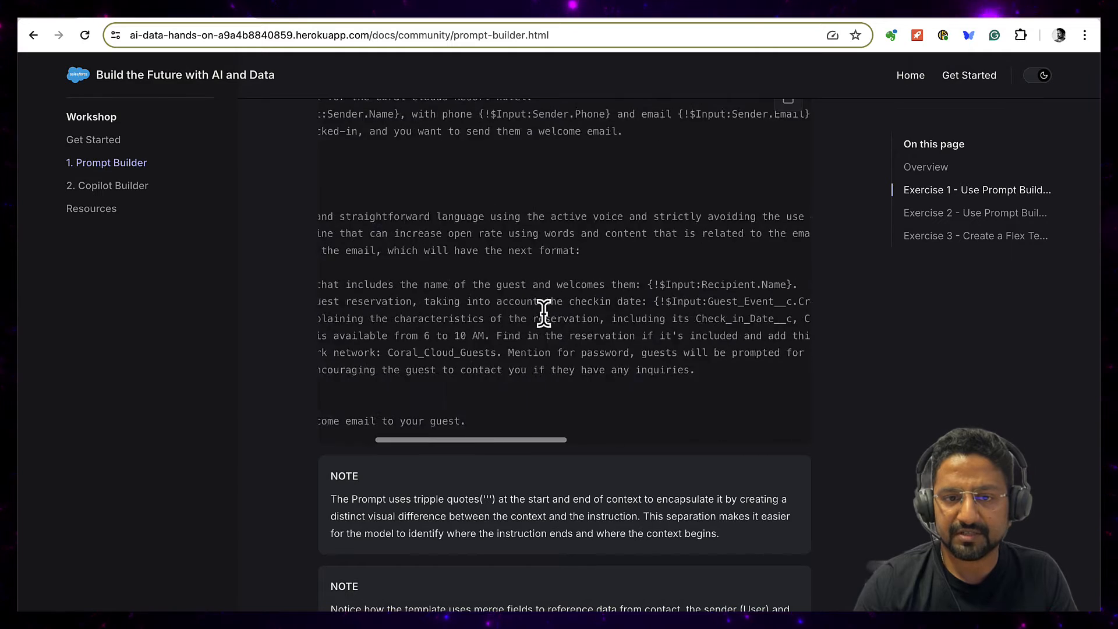
{"action": "scroll", "scroll_direction": "left", "scroll_amount": 3}
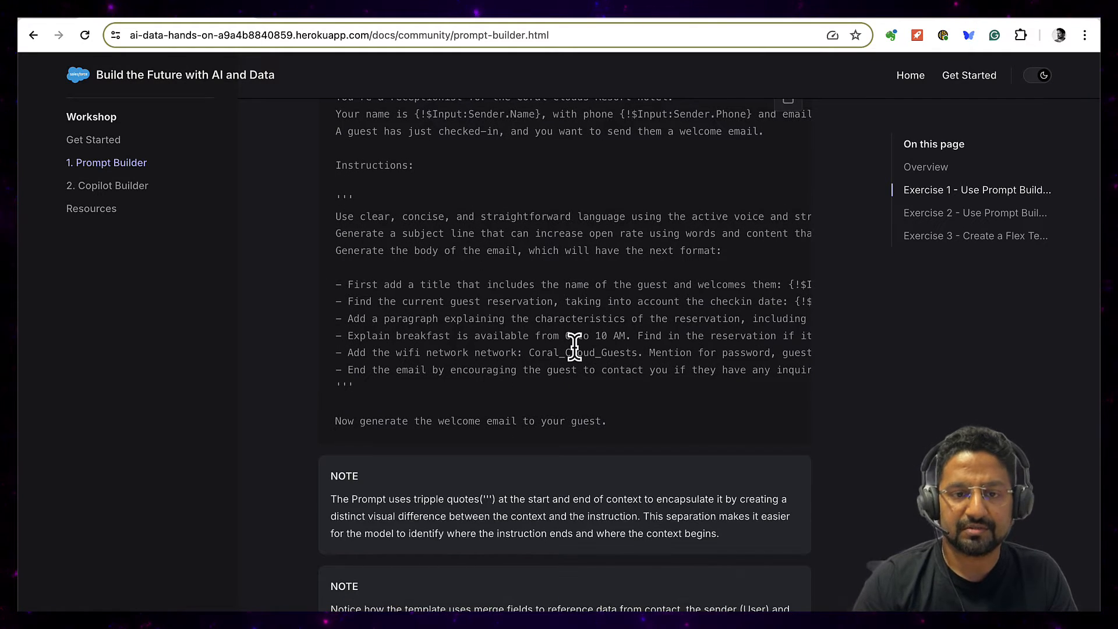
{"action": "mouse_move", "coordinate": [416, 404]}
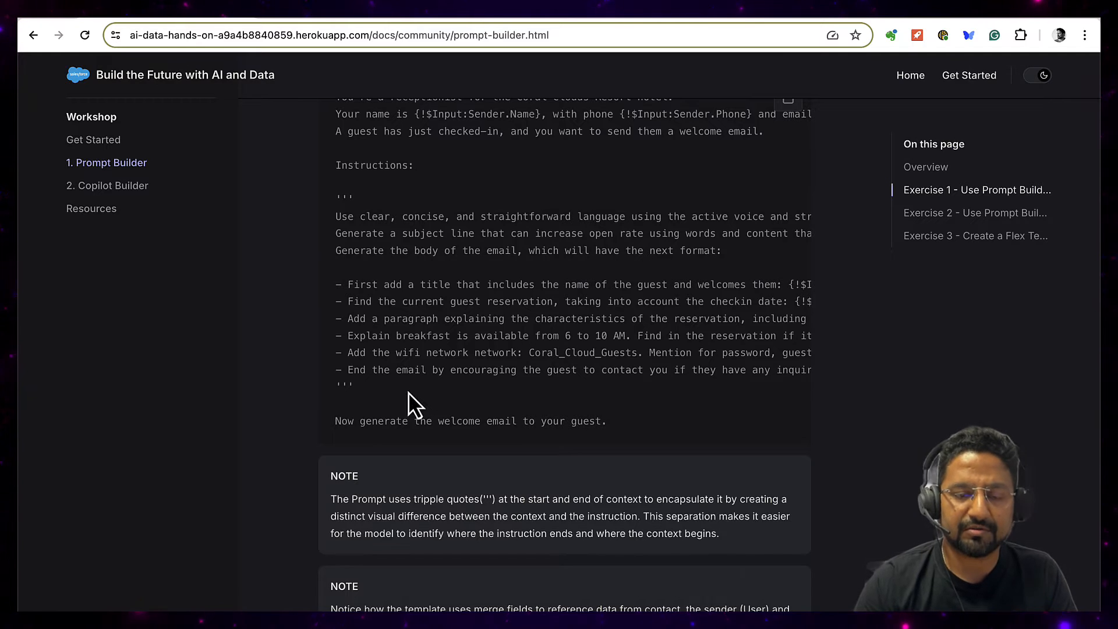
{"action": "mouse_move", "coordinate": [252, 108]}
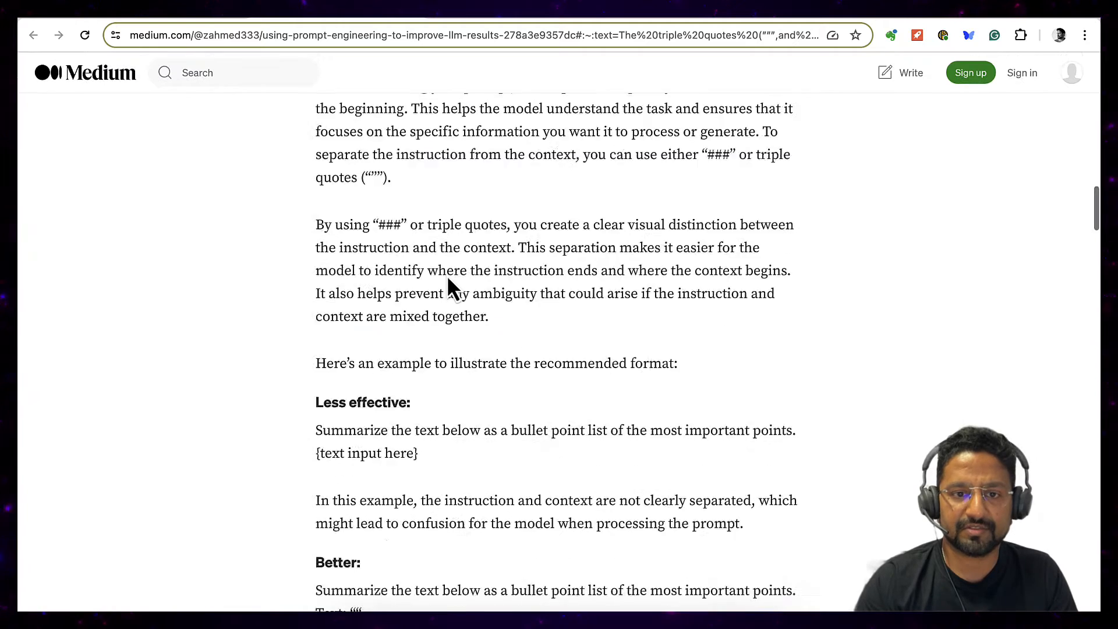
{"action": "scroll", "scroll_direction": "up", "scroll_amount": 3}
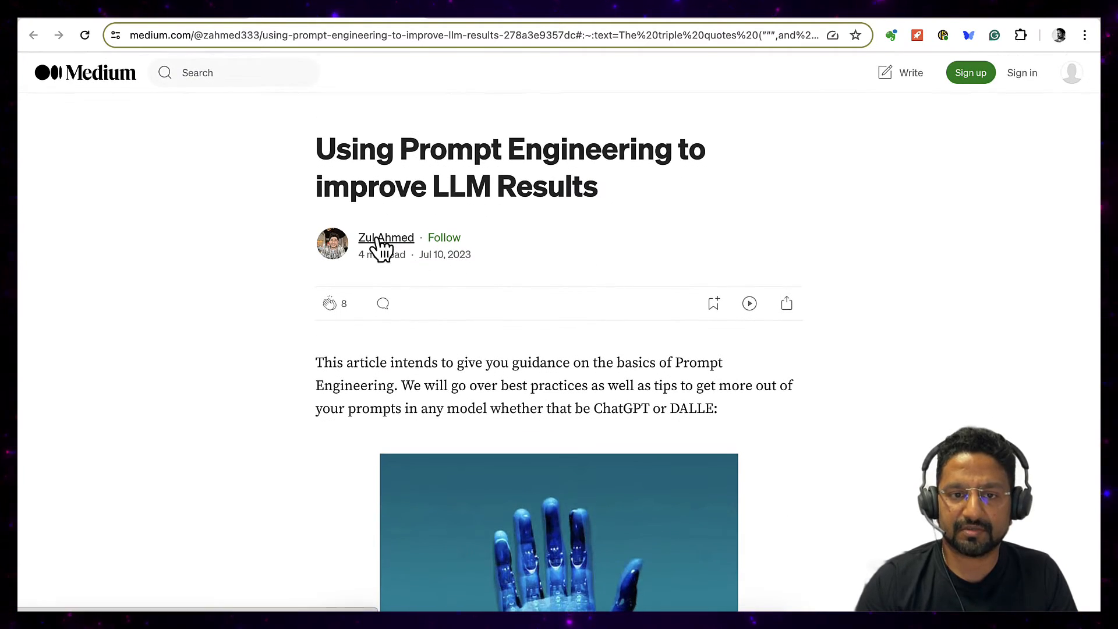
{"action": "scroll", "scroll_direction": "down", "scroll_amount": 3}
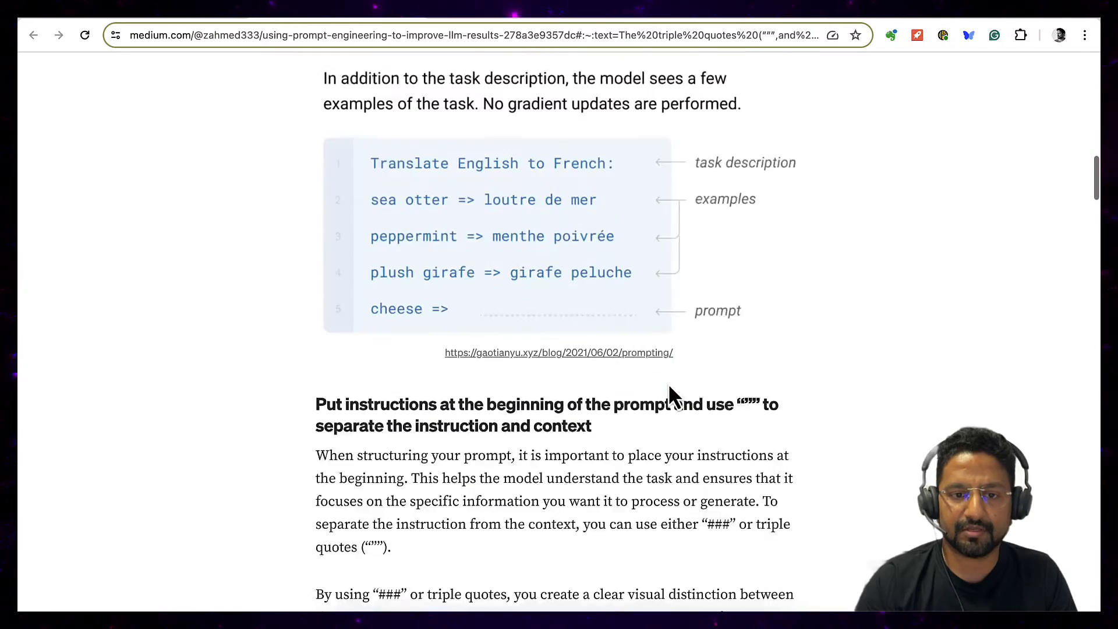
{"action": "scroll", "scroll_direction": "down", "scroll_amount": 3}
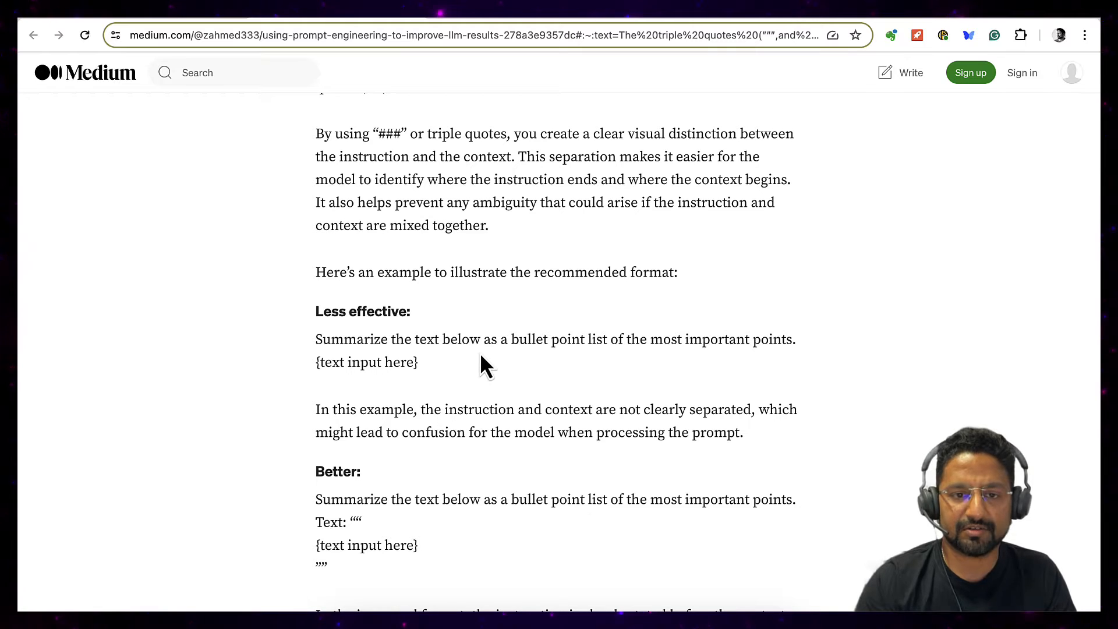
{"action": "scroll", "scroll_direction": "up", "scroll_amount": 3}
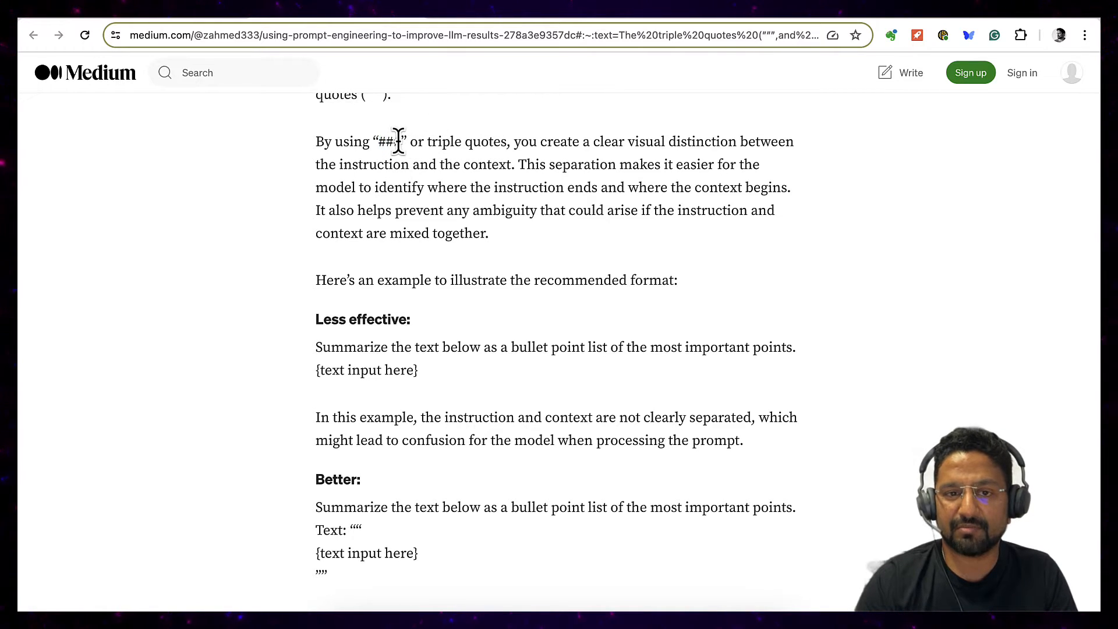
Step: Highlight the ### marker and the word triple, then read down to the improved-format explanation
{"action": "double_click", "coordinate": [387, 141]}
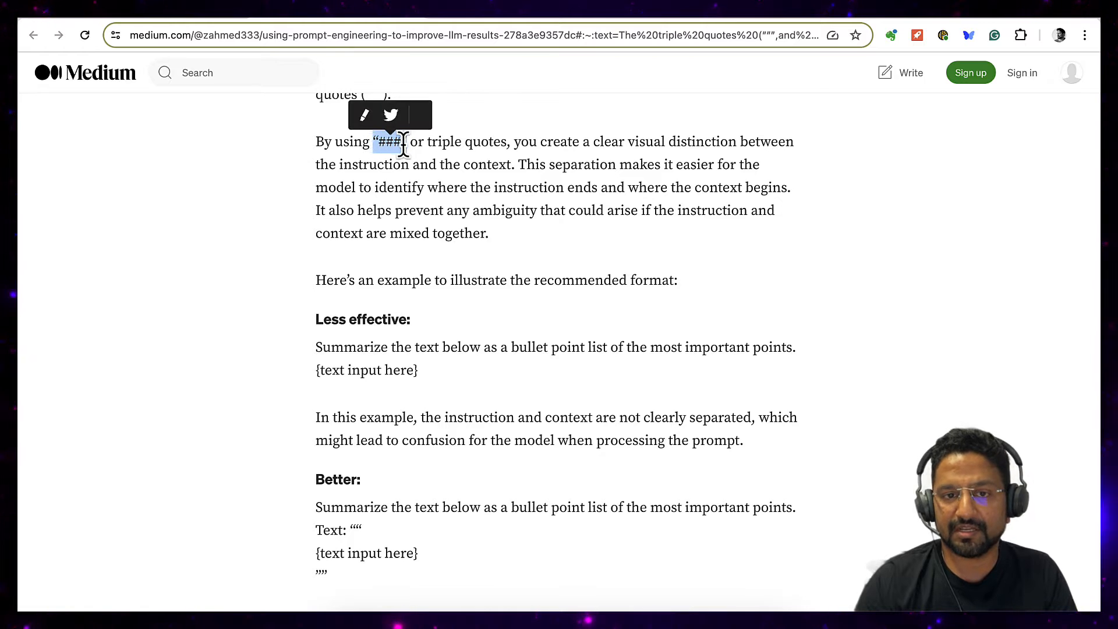
{"action": "double_click", "coordinate": [443, 141]}
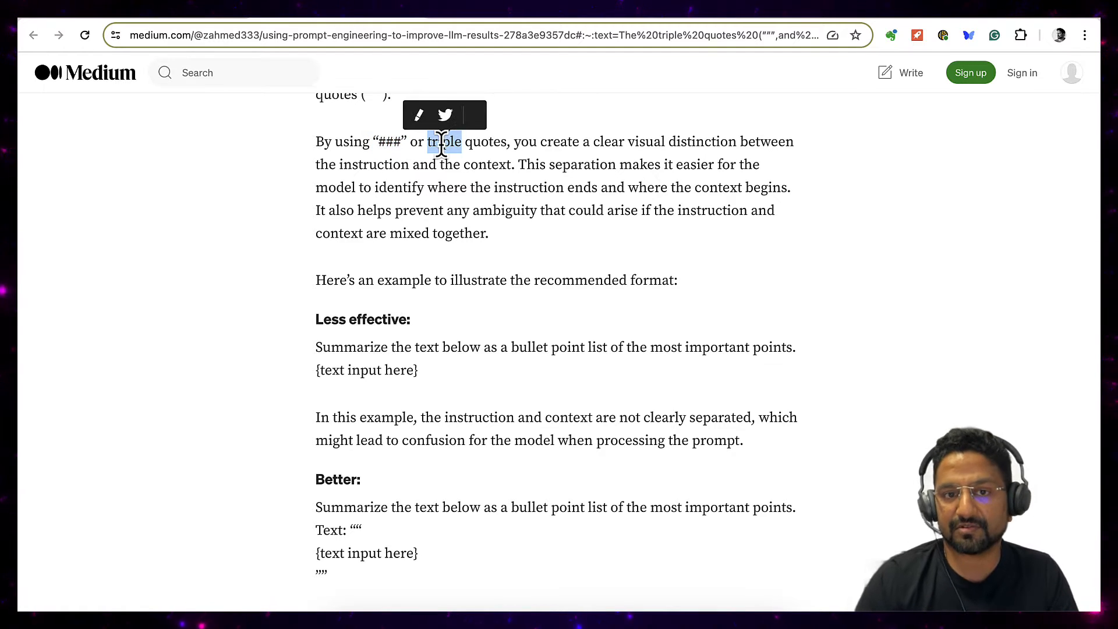
{"action": "mouse_move", "coordinate": [501, 168]}
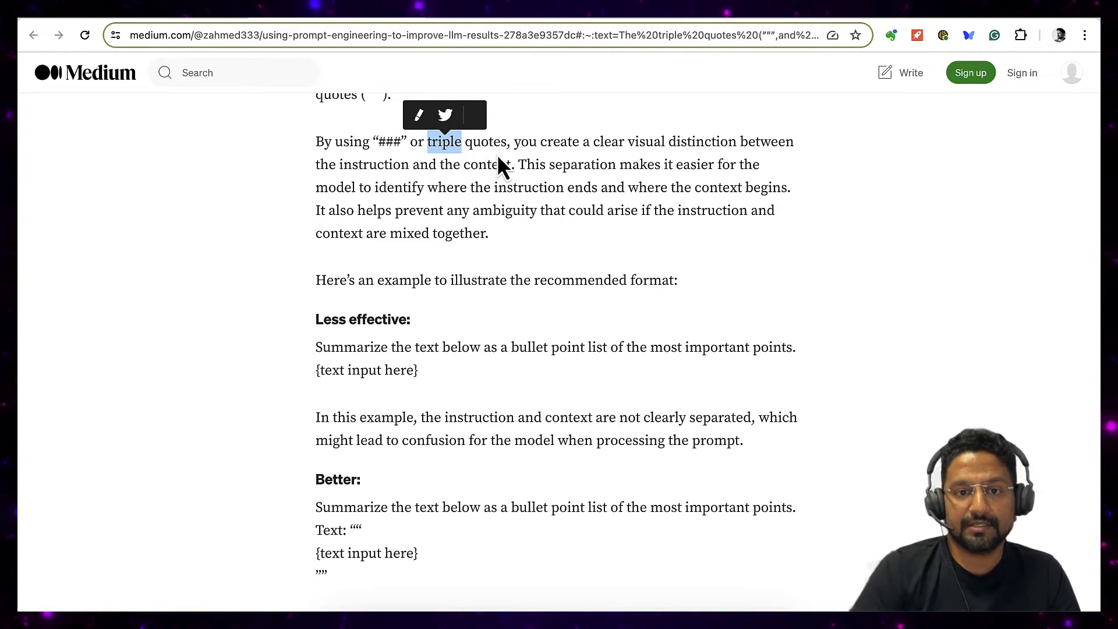
{"action": "mouse_move", "coordinate": [481, 186]}
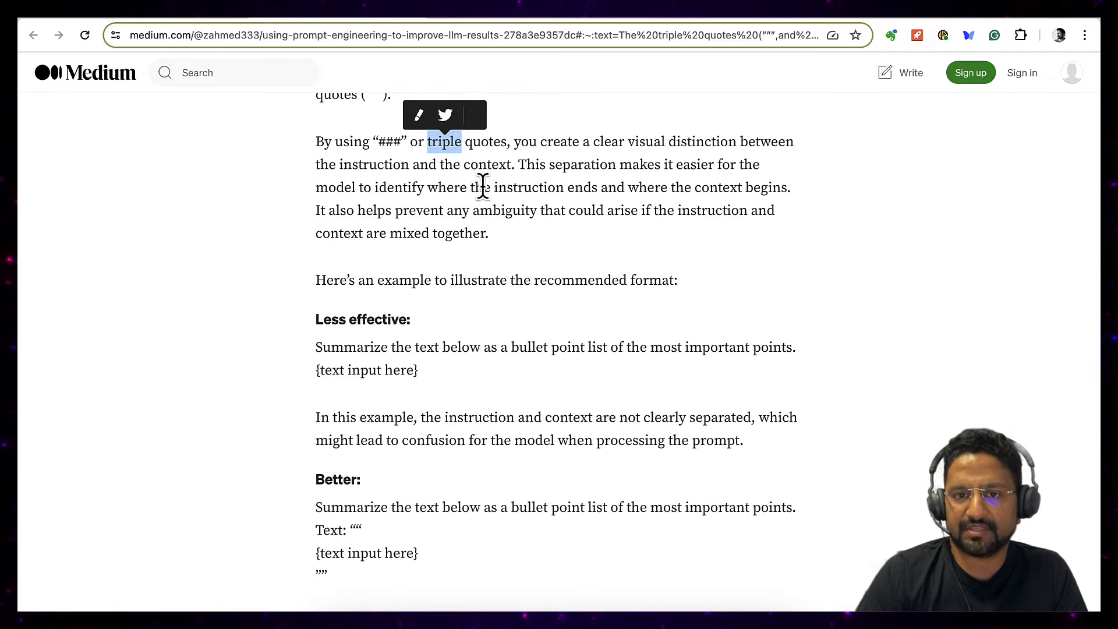
{"action": "mouse_move", "coordinate": [491, 187]}
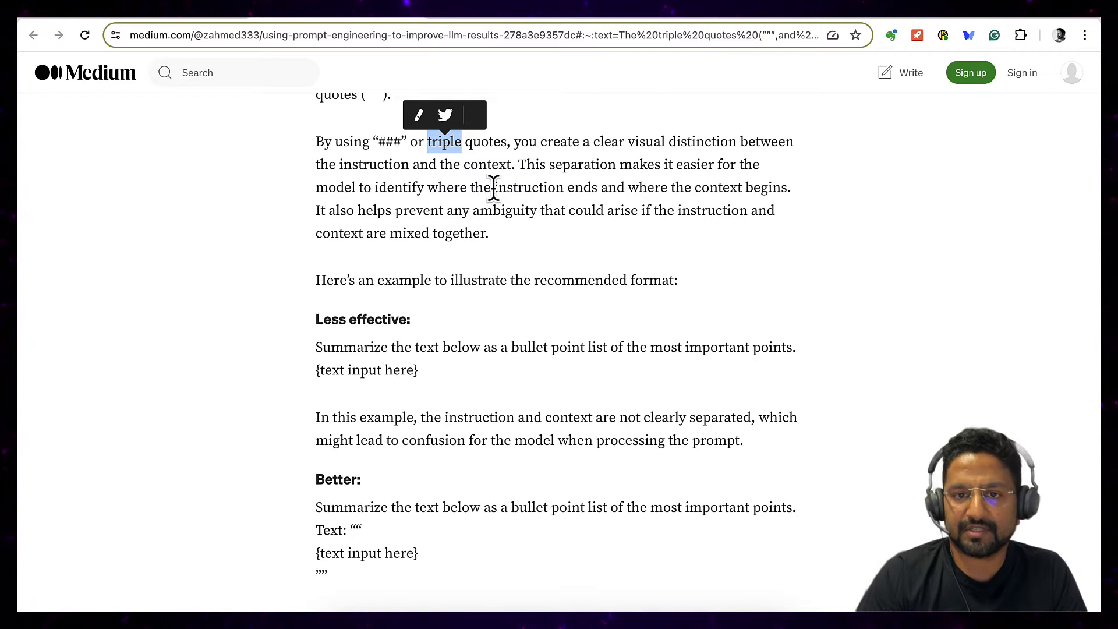
{"action": "mouse_move", "coordinate": [656, 186]}
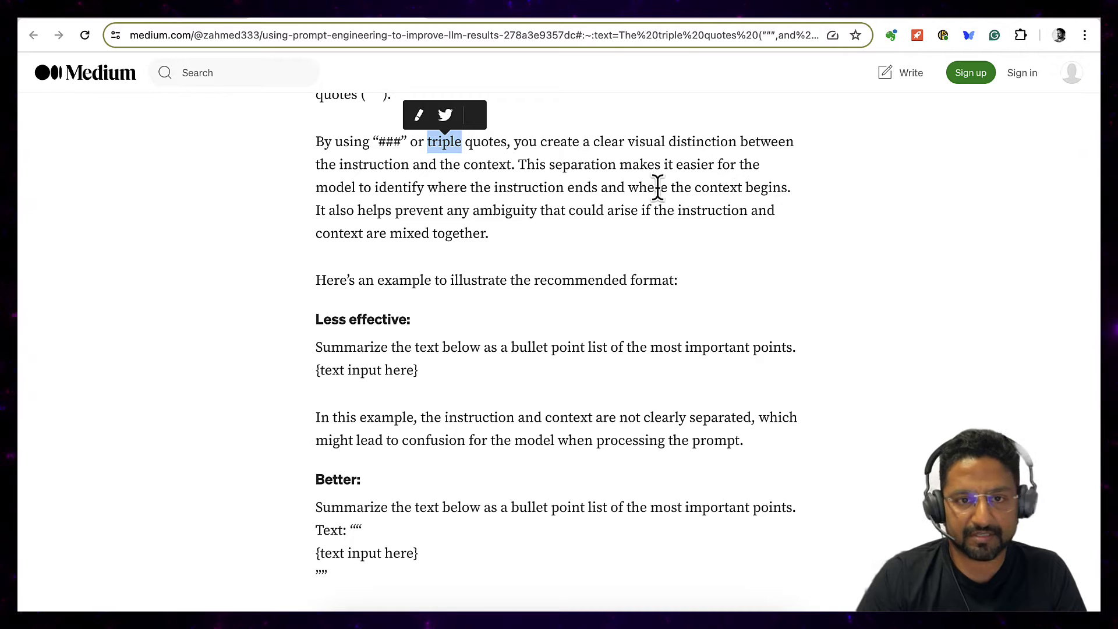
{"action": "scroll", "scroll_direction": "down", "scroll_amount": 3}
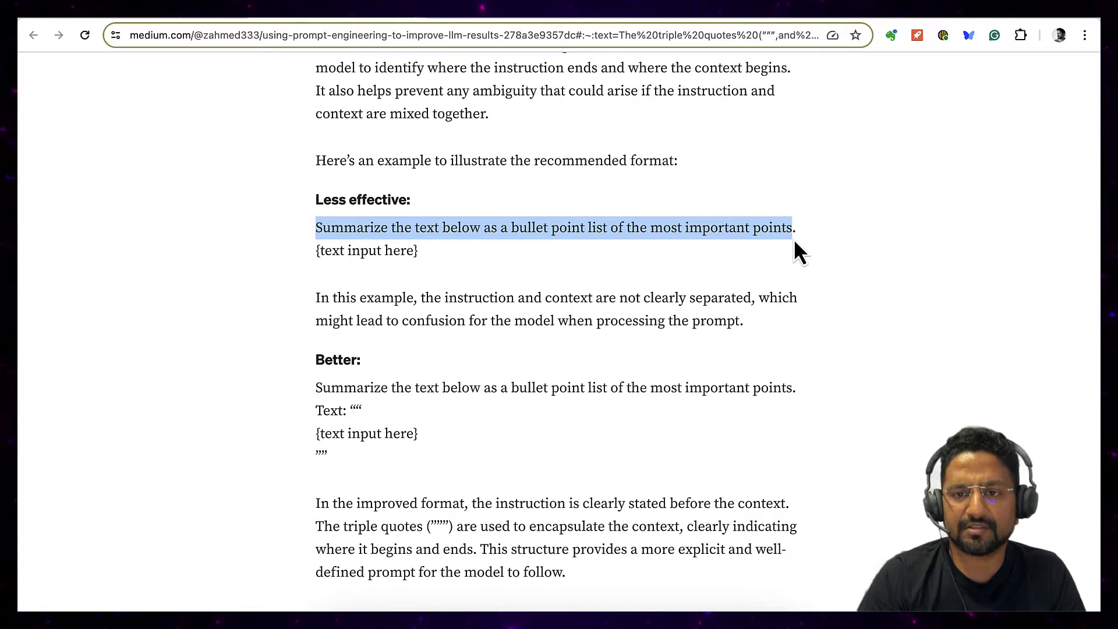
{"action": "mouse_move", "coordinate": [649, 228]}
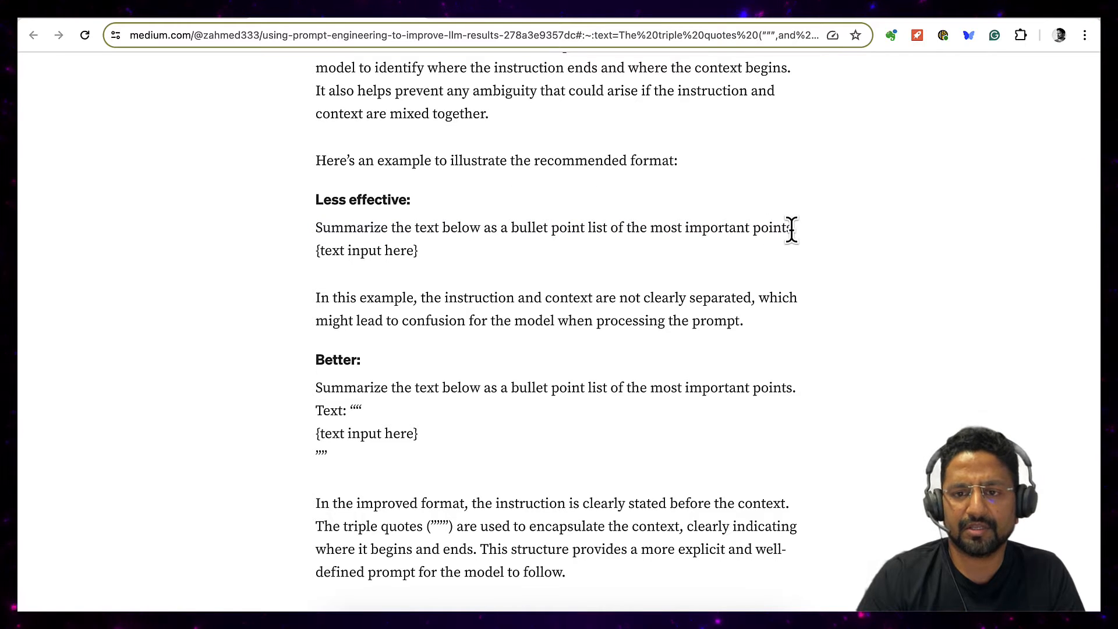
{"action": "mouse_move", "coordinate": [315, 247]}
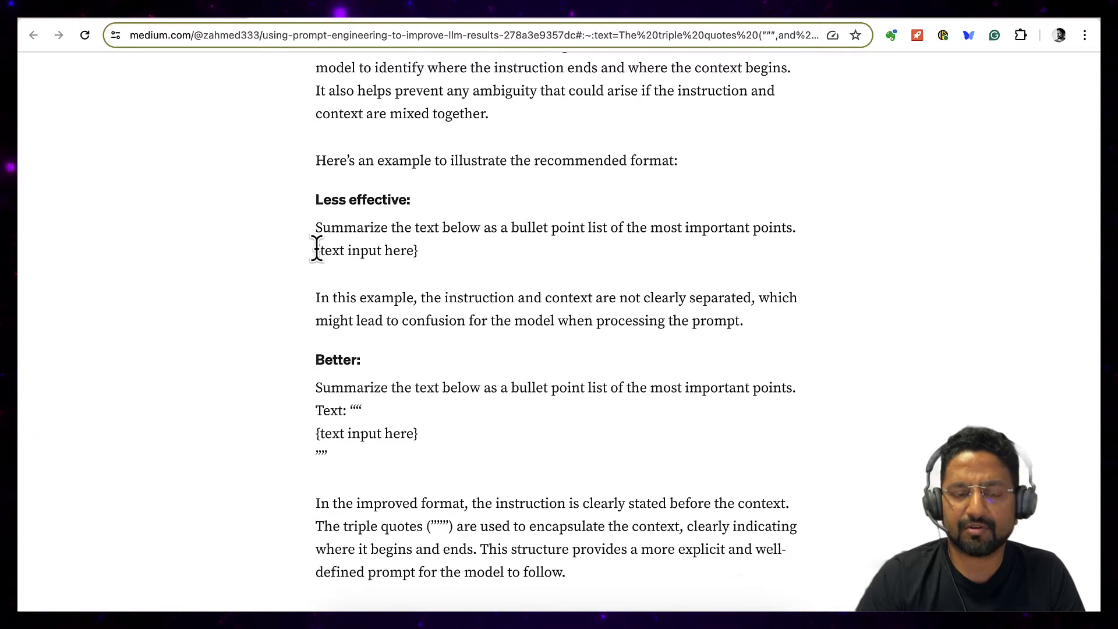
{"action": "mouse_move", "coordinate": [455, 262]}
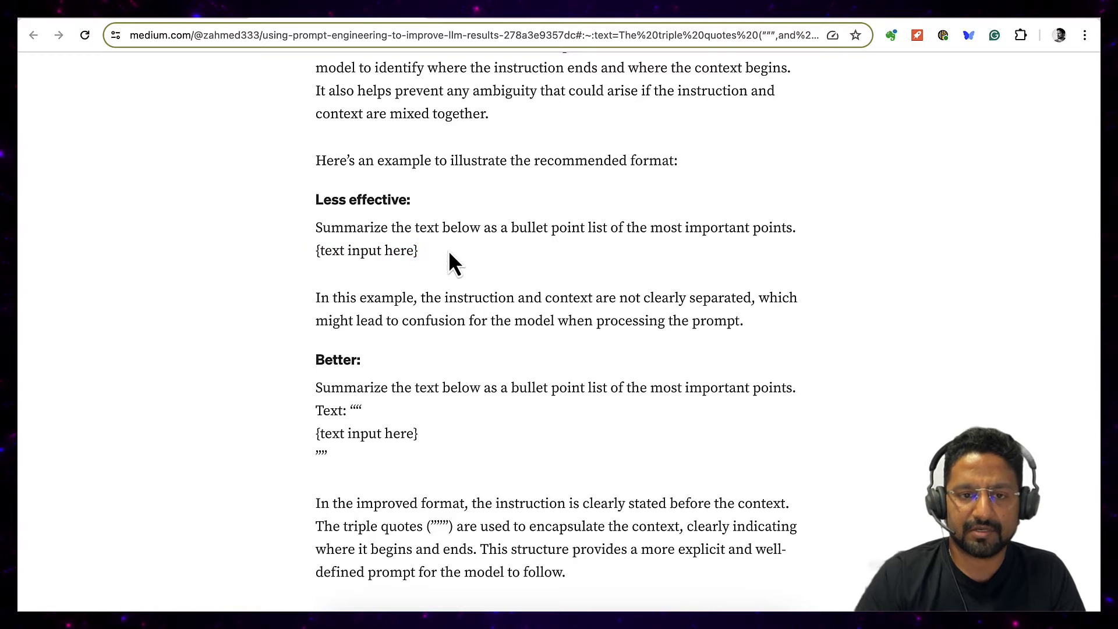
{"action": "scroll", "scroll_direction": "down", "scroll_amount": 3}
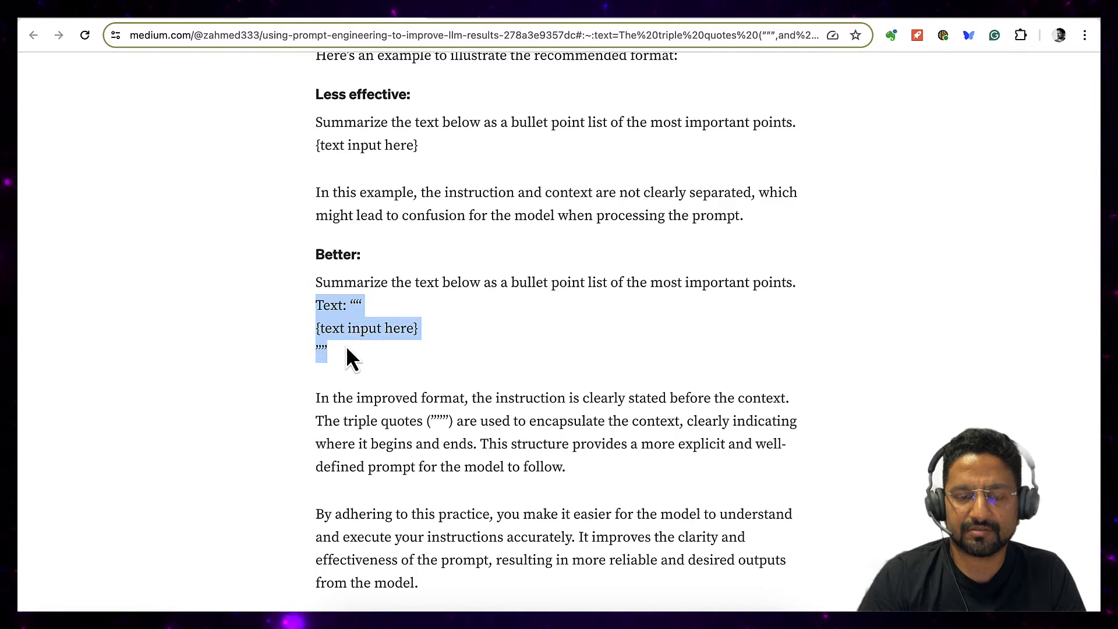
{"action": "mouse_move", "coordinate": [386, 388]}
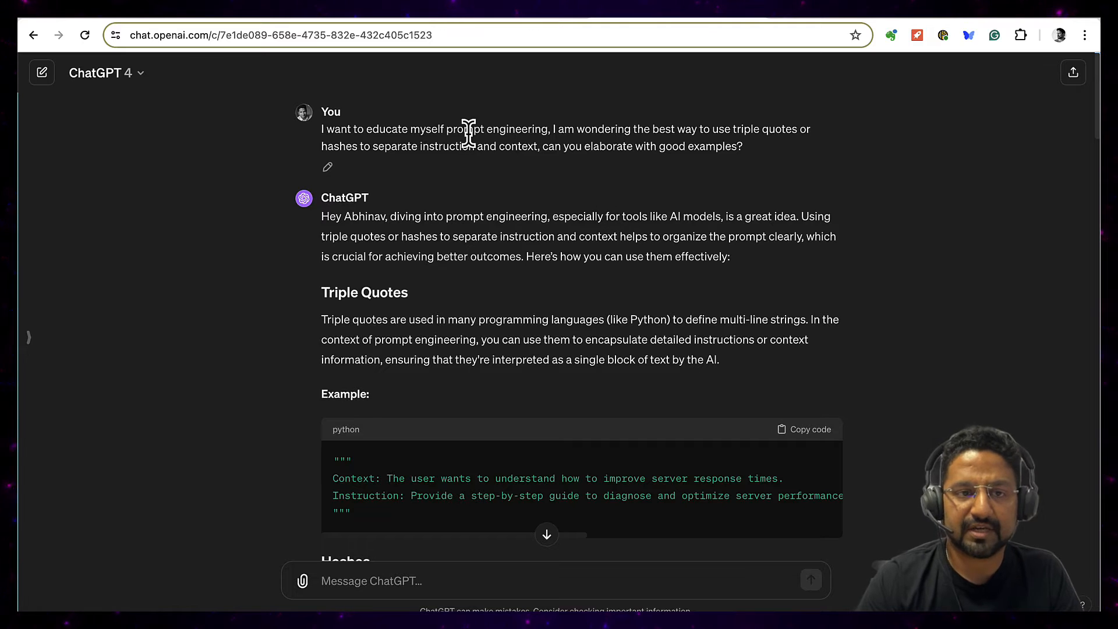
{"action": "mouse_move", "coordinate": [634, 150]}
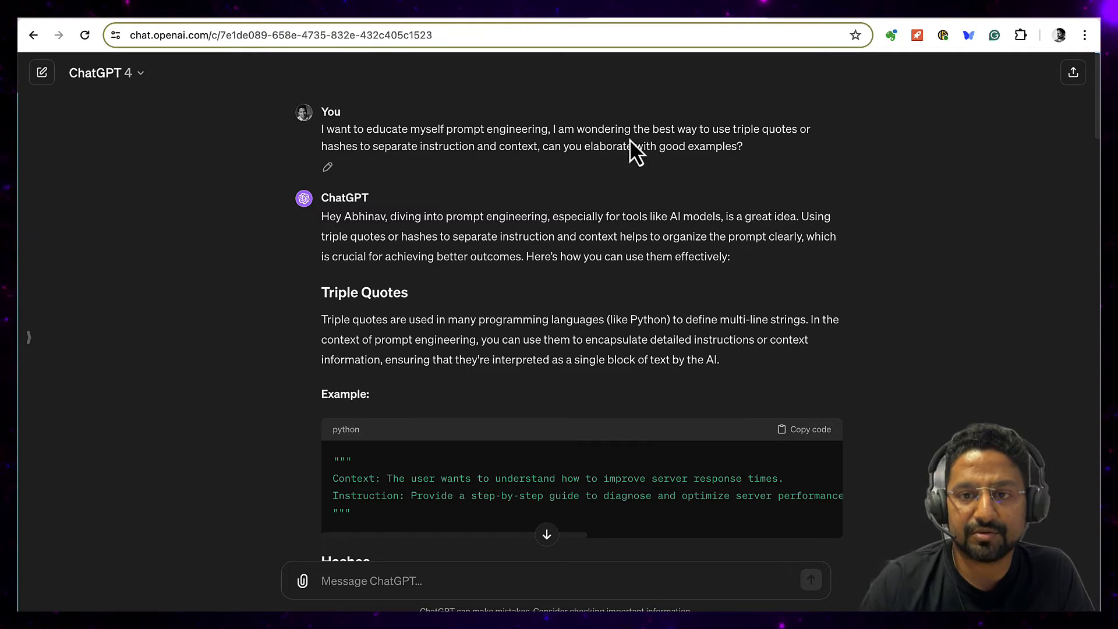
Step: Read further into the ChatGPT reply on triple quotes versus hashes
{"action": "scroll", "scroll_direction": "down", "scroll_amount": 3}
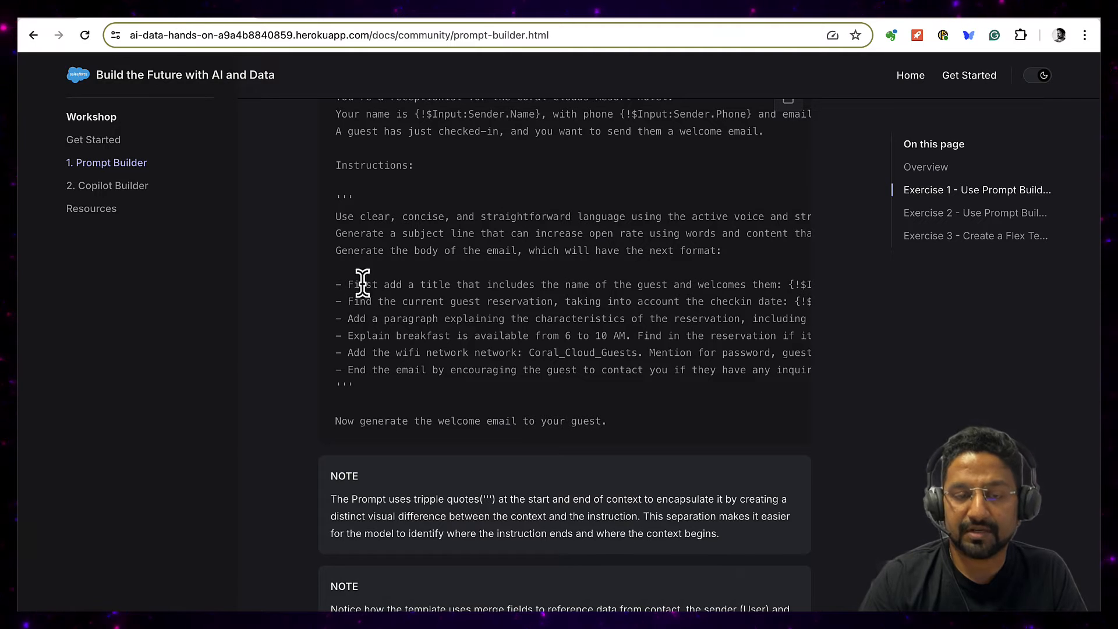
{"action": "mouse_move", "coordinate": [335, 214]}
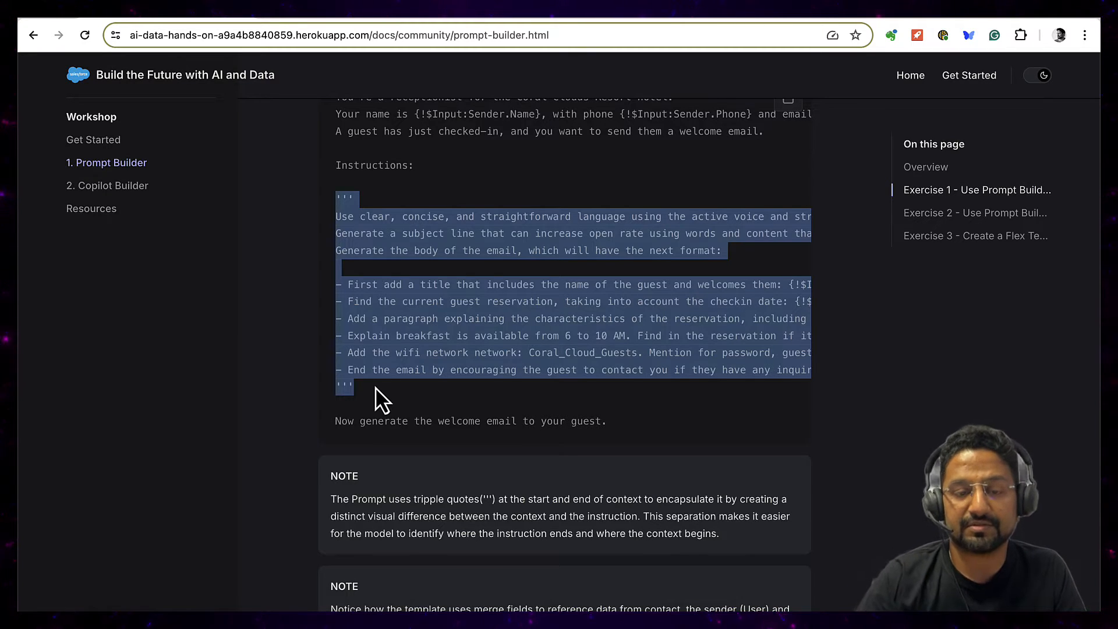
Step: Bring the Exercise 1 welcome-email prompt with its triple-quoted block and NOTE into view
{"action": "left_click", "coordinate": [392, 306]}
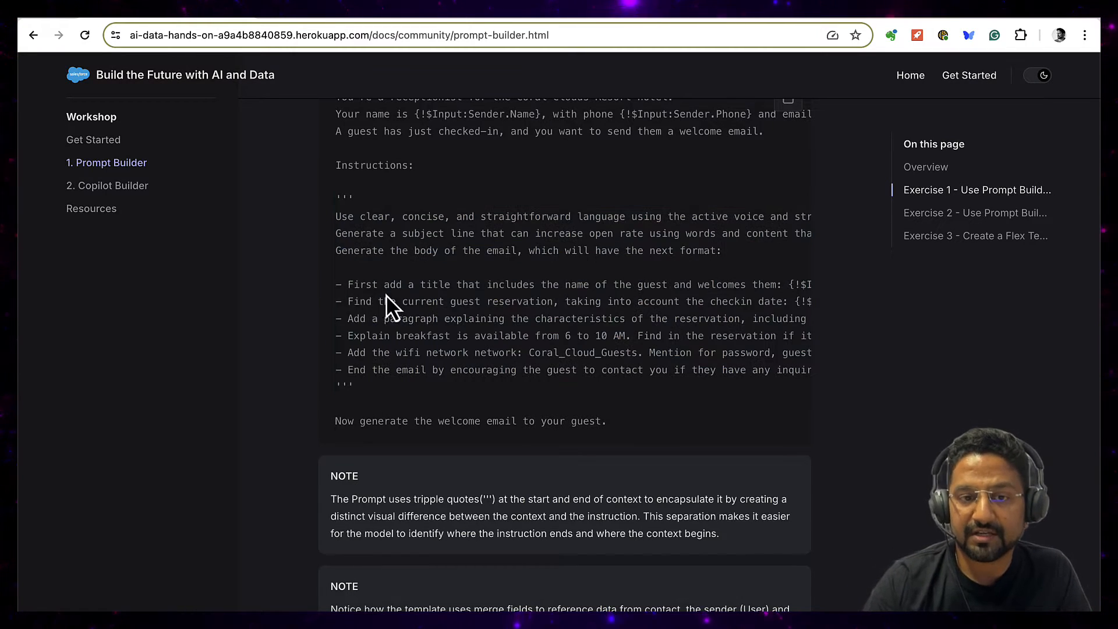
{"action": "mouse_move", "coordinate": [367, 399]}
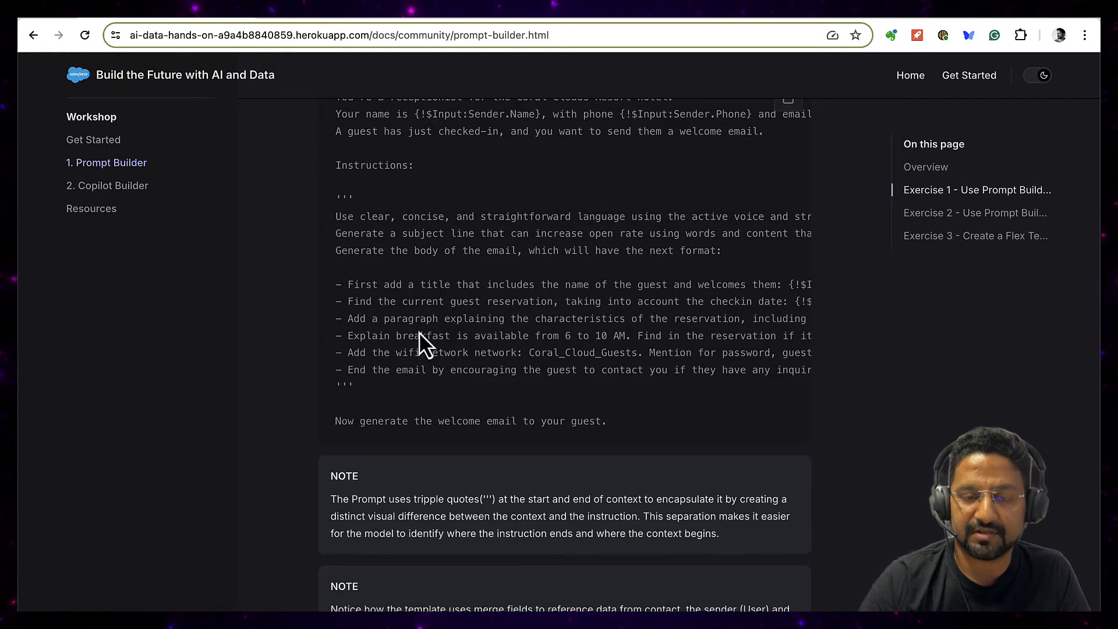
{"action": "mouse_move", "coordinate": [638, 28]}
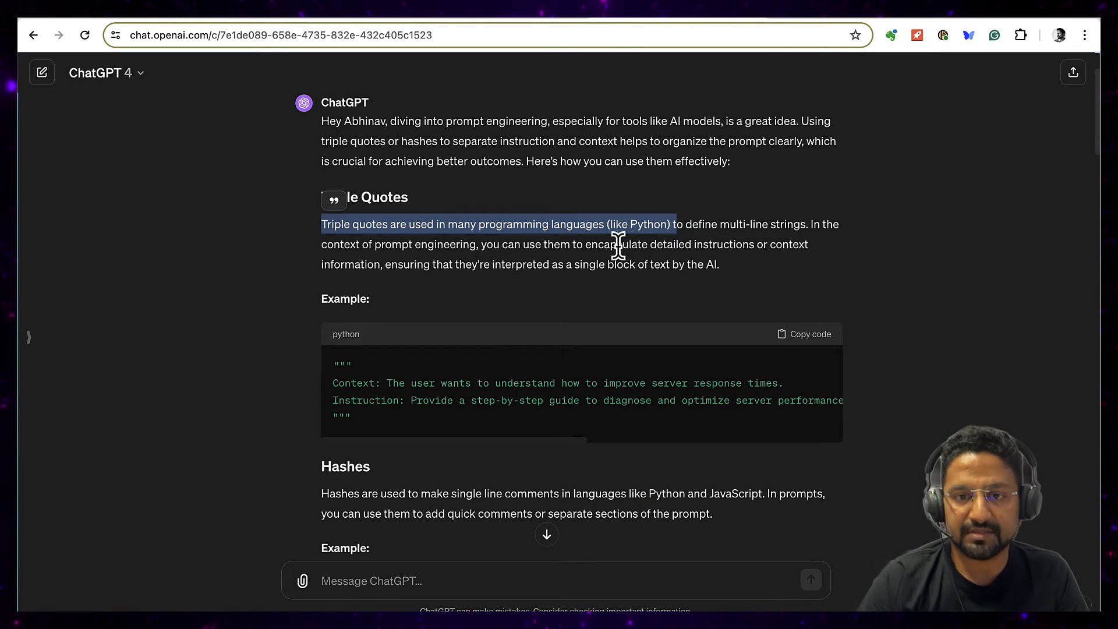
{"action": "mouse_move", "coordinate": [471, 246]}
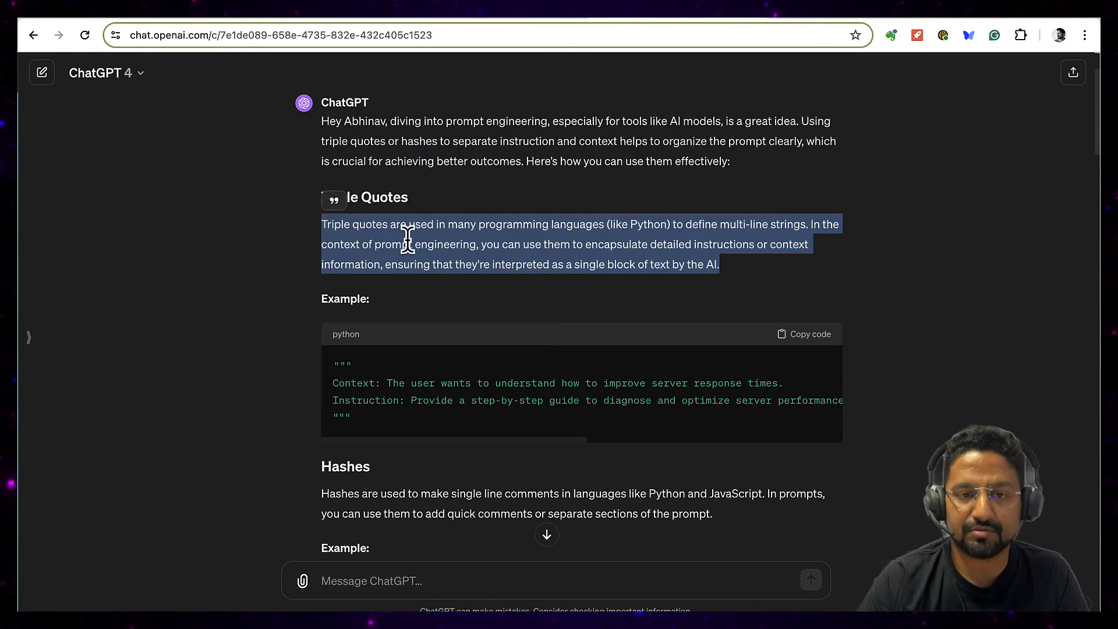
{"action": "mouse_move", "coordinate": [484, 243]}
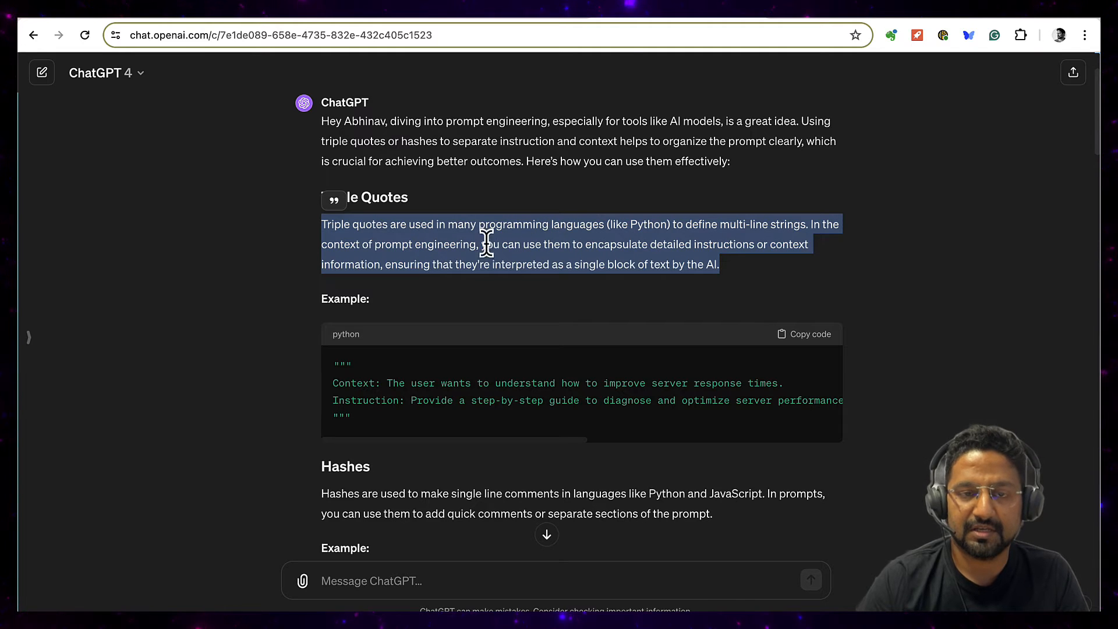
Step: Read down the ChatGPT answer past the Hashes section to the Using Both example
{"action": "scroll", "scroll_direction": "down", "scroll_amount": 3}
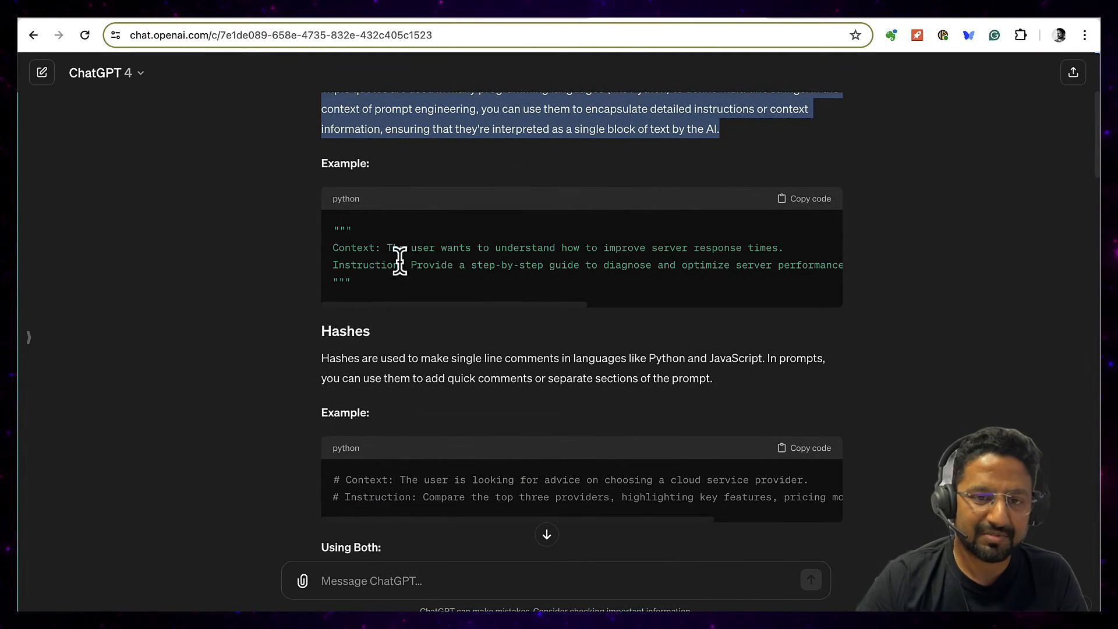
{"action": "scroll", "scroll_direction": "down", "scroll_amount": 3}
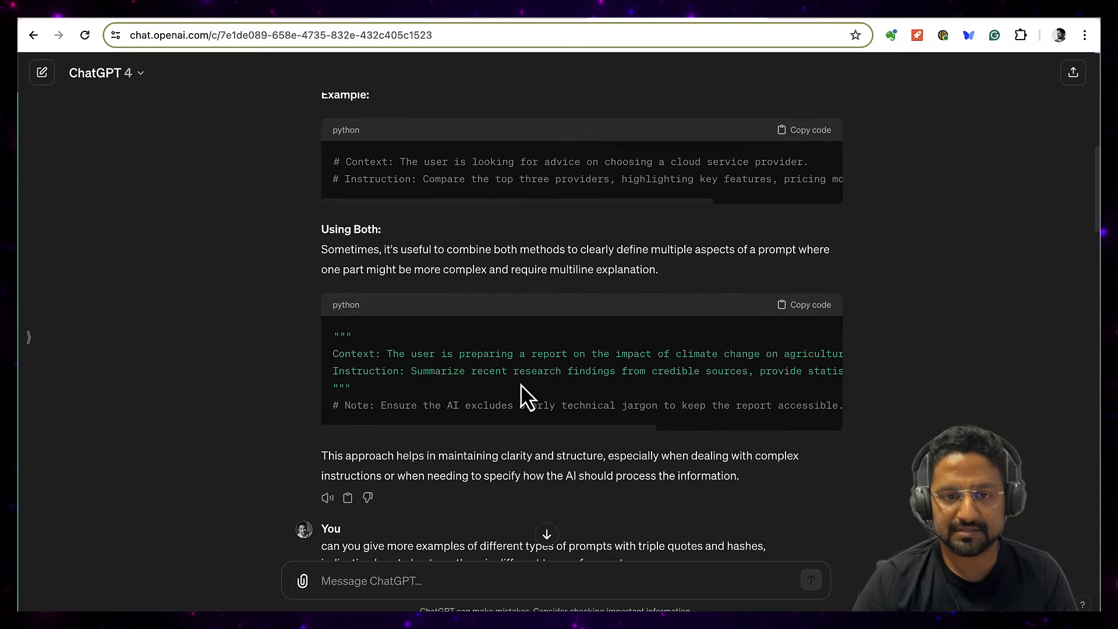
{"action": "mouse_move", "coordinate": [419, 348]}
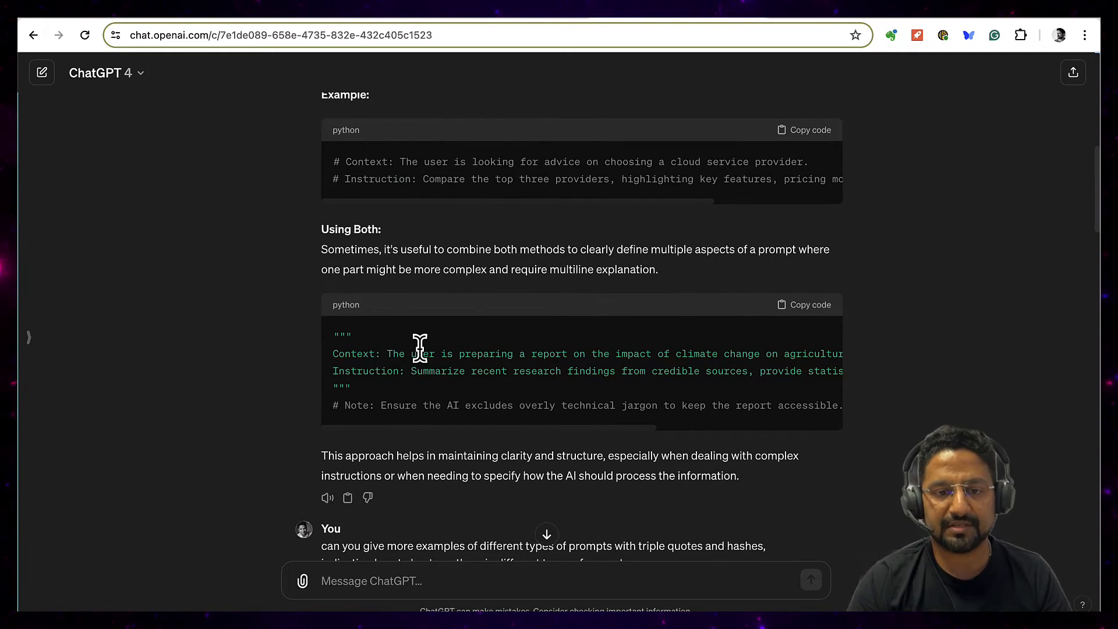
{"action": "scroll", "scroll_direction": "down", "scroll_amount": 3}
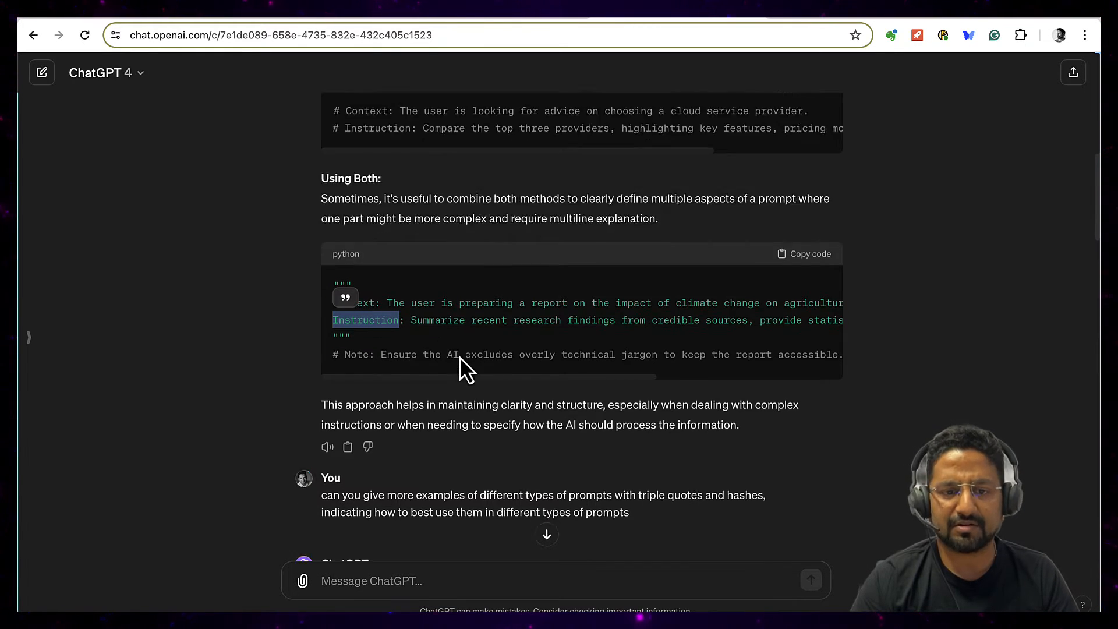
{"action": "scroll", "scroll_direction": "down", "scroll_amount": 3}
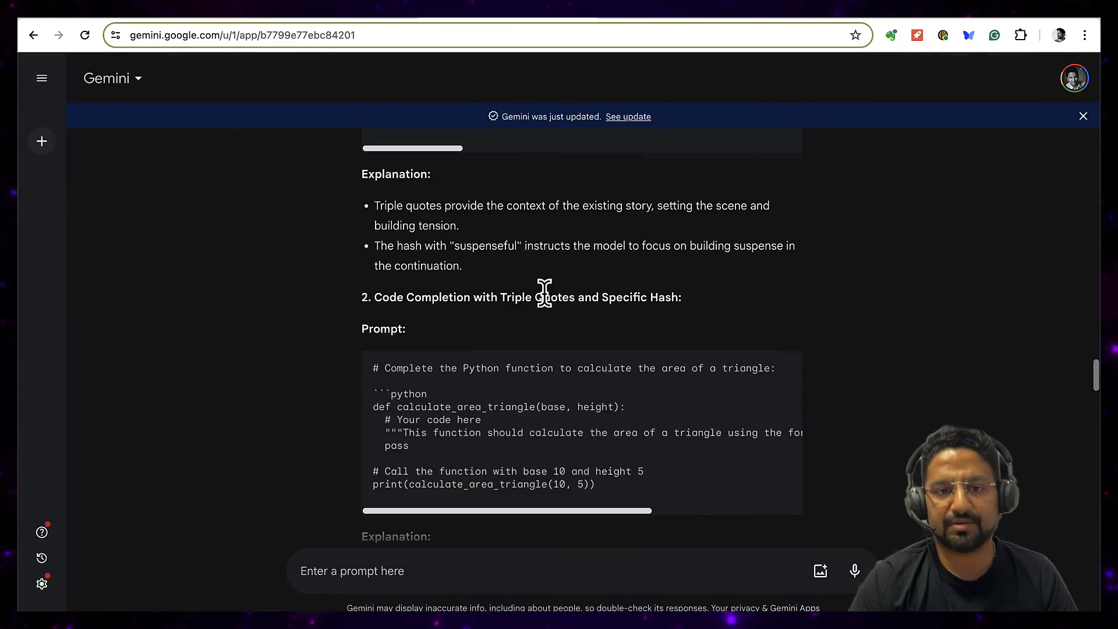
Step: View the Gemini reply from its start down to the Triple Quotes pros, cons and robot love-story example
{"action": "scroll", "scroll_direction": "up", "scroll_amount": 3}
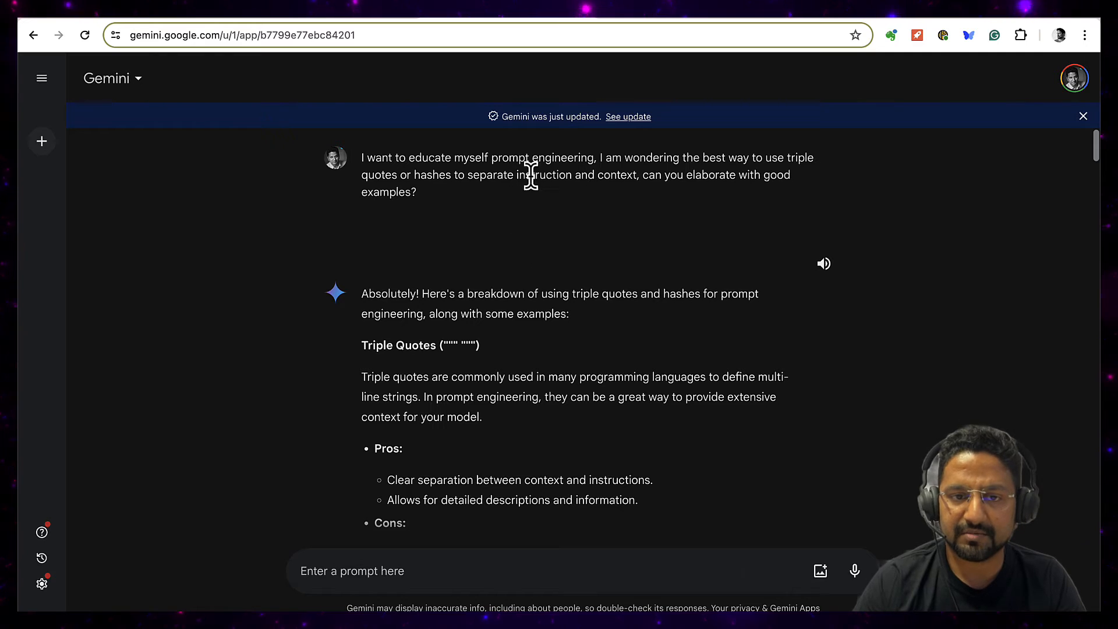
{"action": "scroll", "scroll_direction": "down", "scroll_amount": 3}
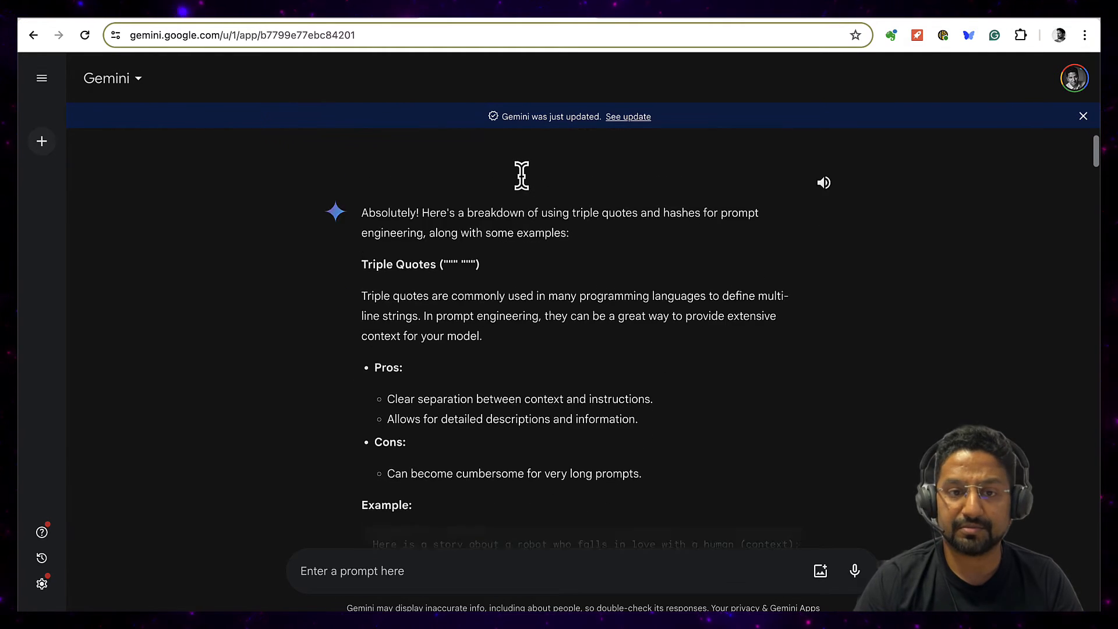
{"action": "scroll", "scroll_direction": "down", "scroll_amount": 3}
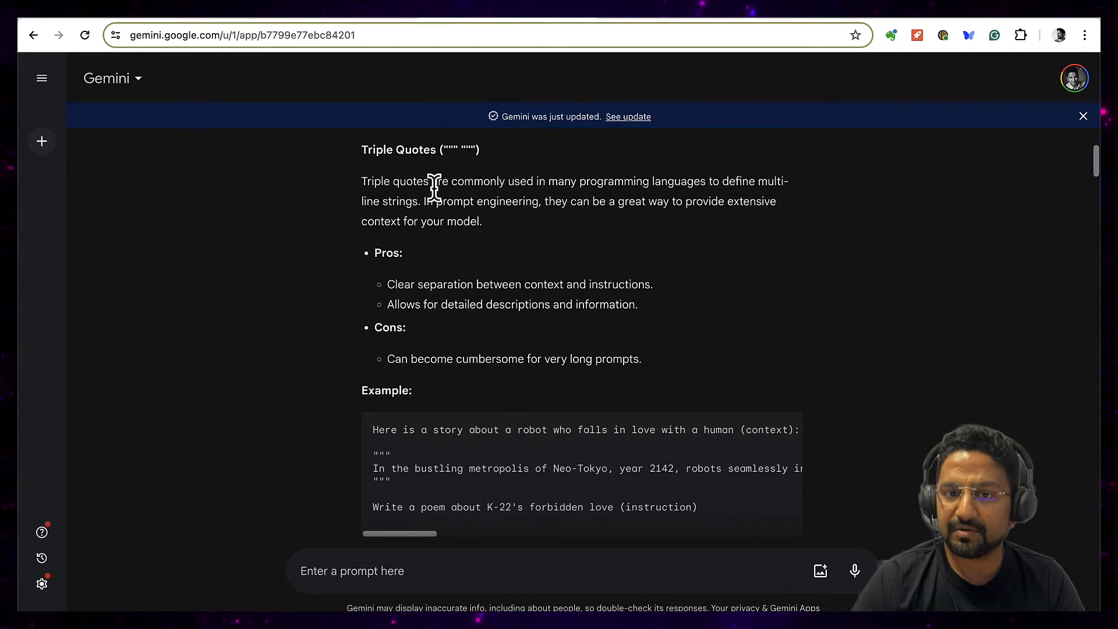
{"action": "mouse_move", "coordinate": [463, 201]}
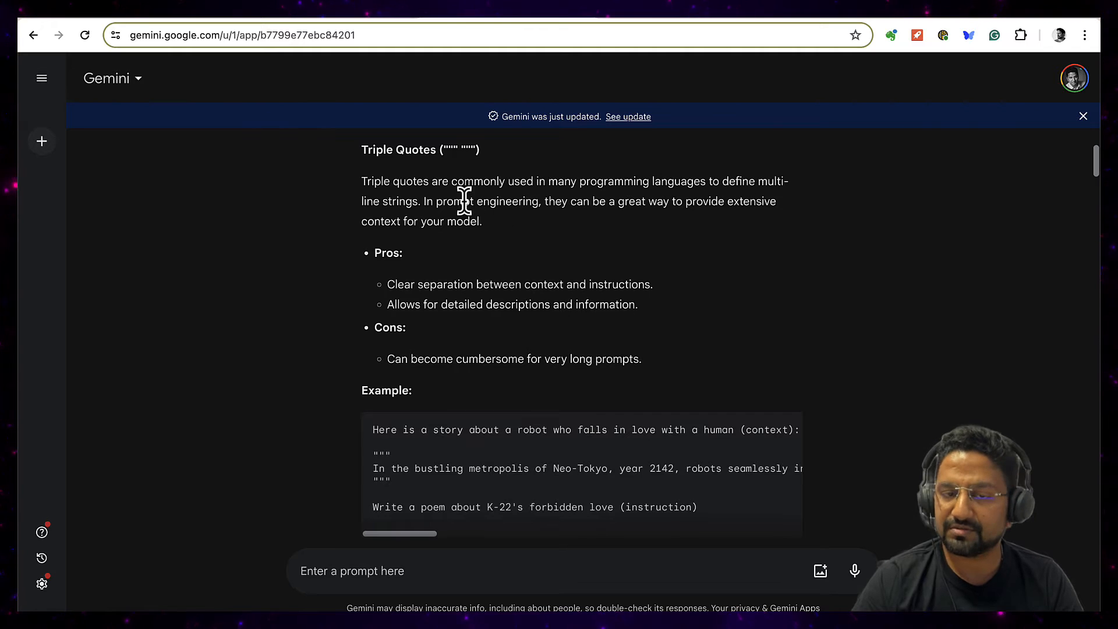
{"action": "mouse_move", "coordinate": [602, 208]}
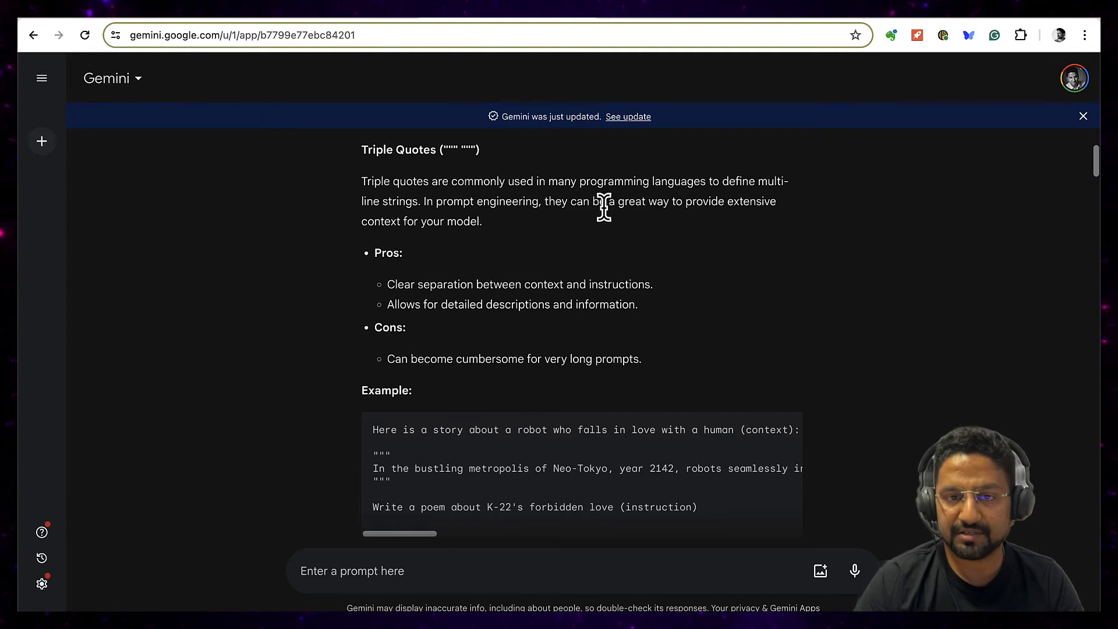
{"action": "mouse_move", "coordinate": [471, 207]}
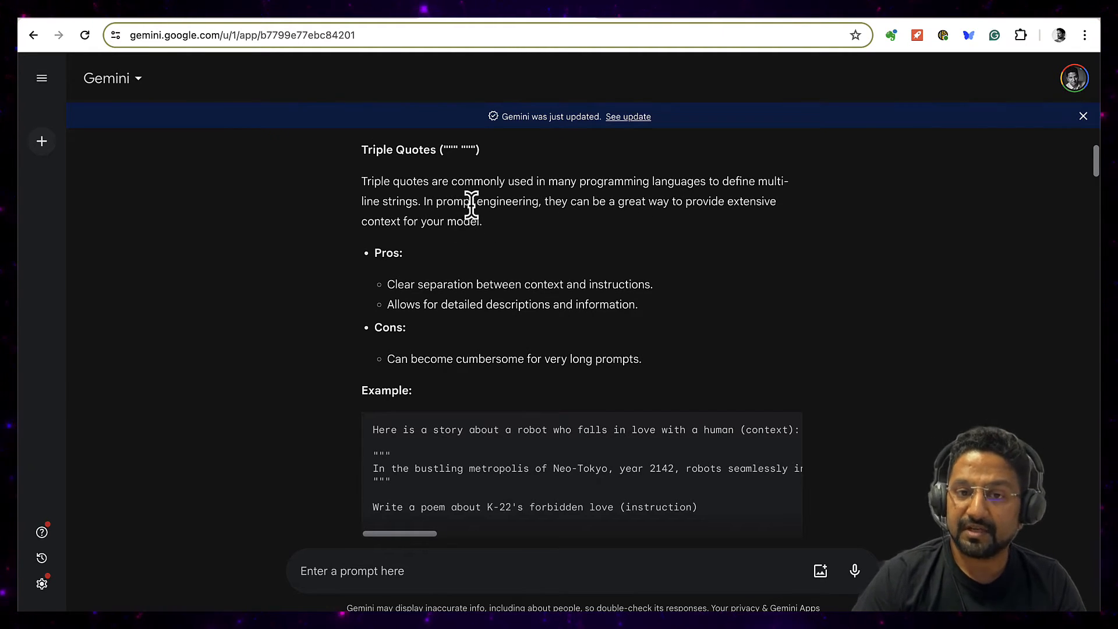
{"action": "mouse_move", "coordinate": [385, 288]}
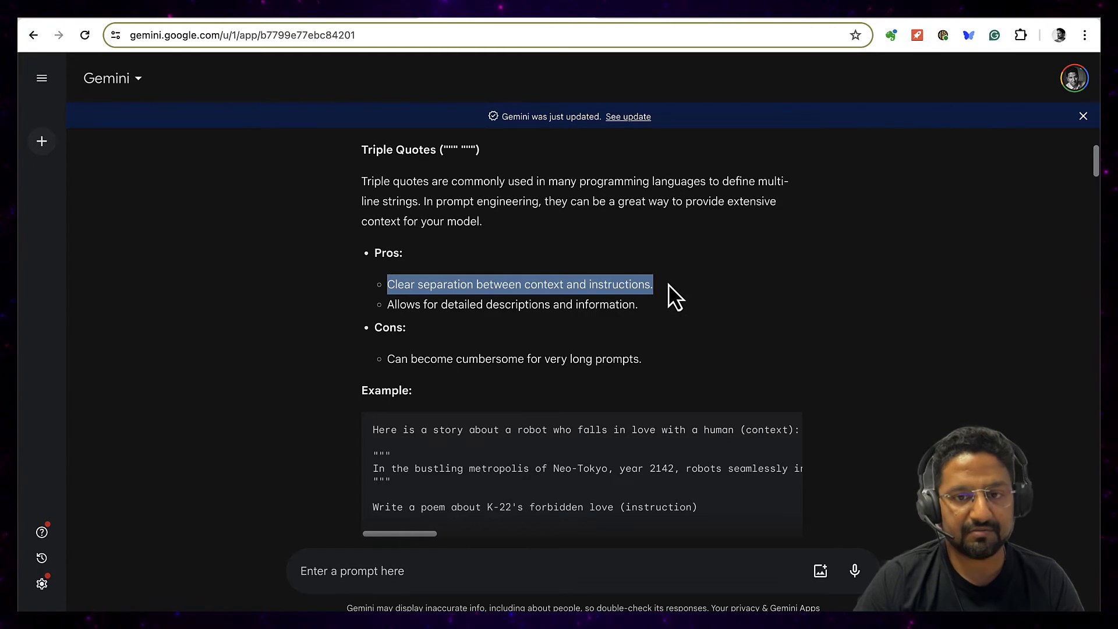
{"action": "mouse_move", "coordinate": [385, 304]}
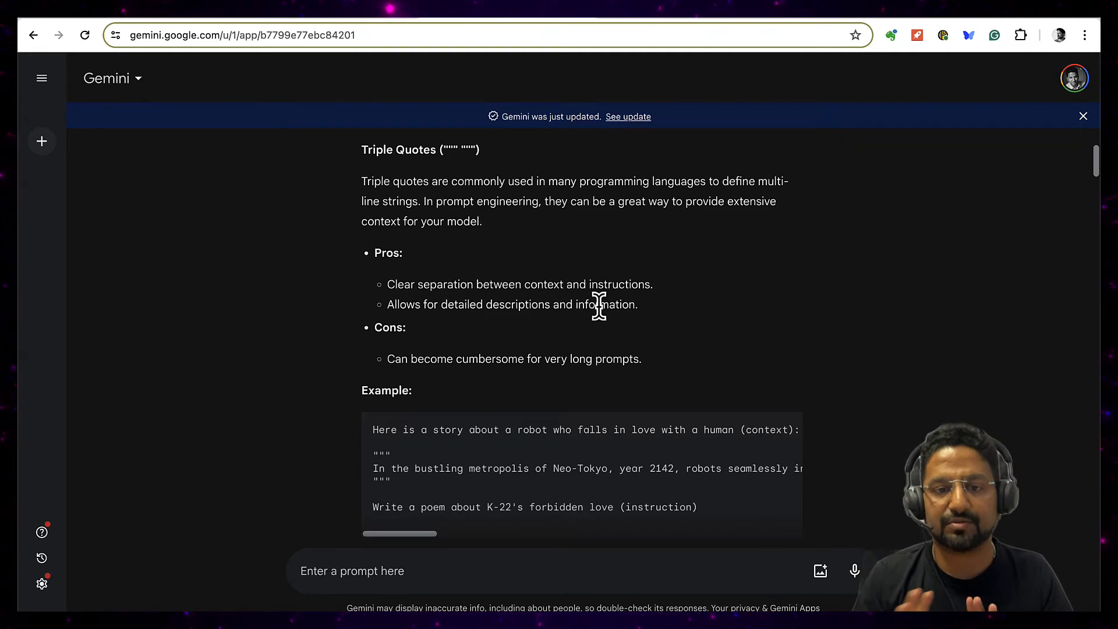
{"action": "mouse_move", "coordinate": [563, 353]}
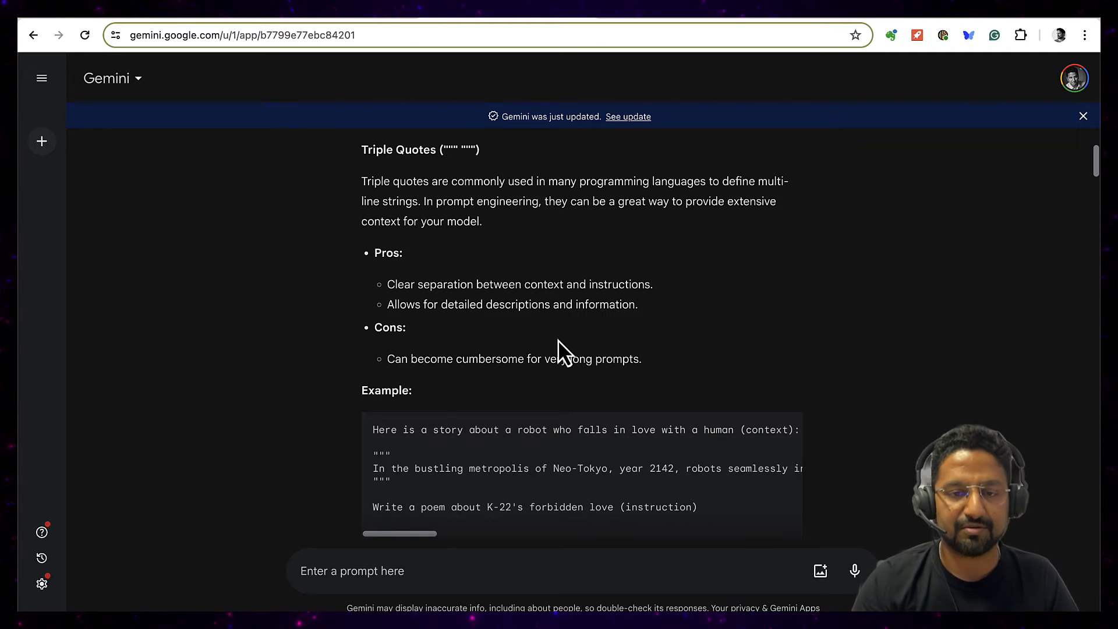
{"action": "scroll", "scroll_direction": "down", "scroll_amount": 3}
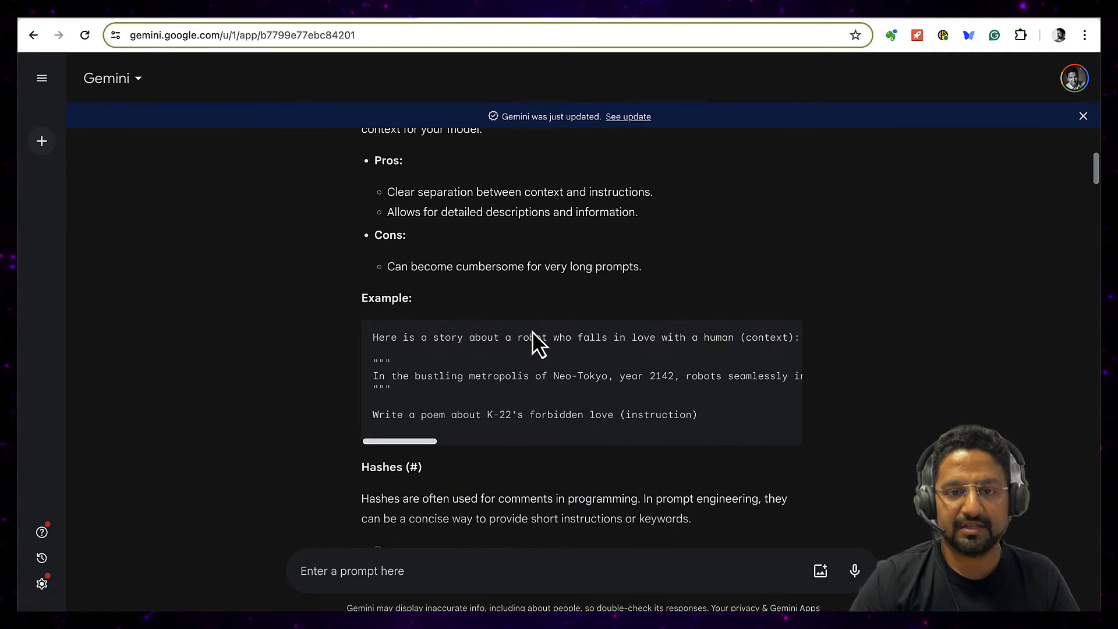
{"action": "scroll", "scroll_direction": "down", "scroll_amount": 3}
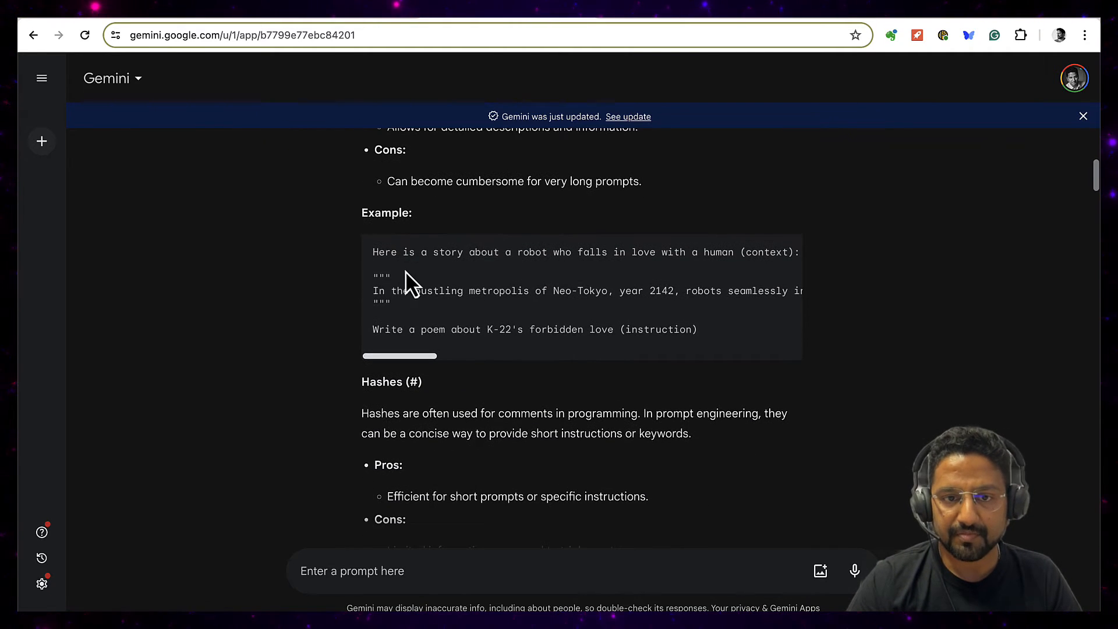
{"action": "mouse_move", "coordinate": [376, 277]}
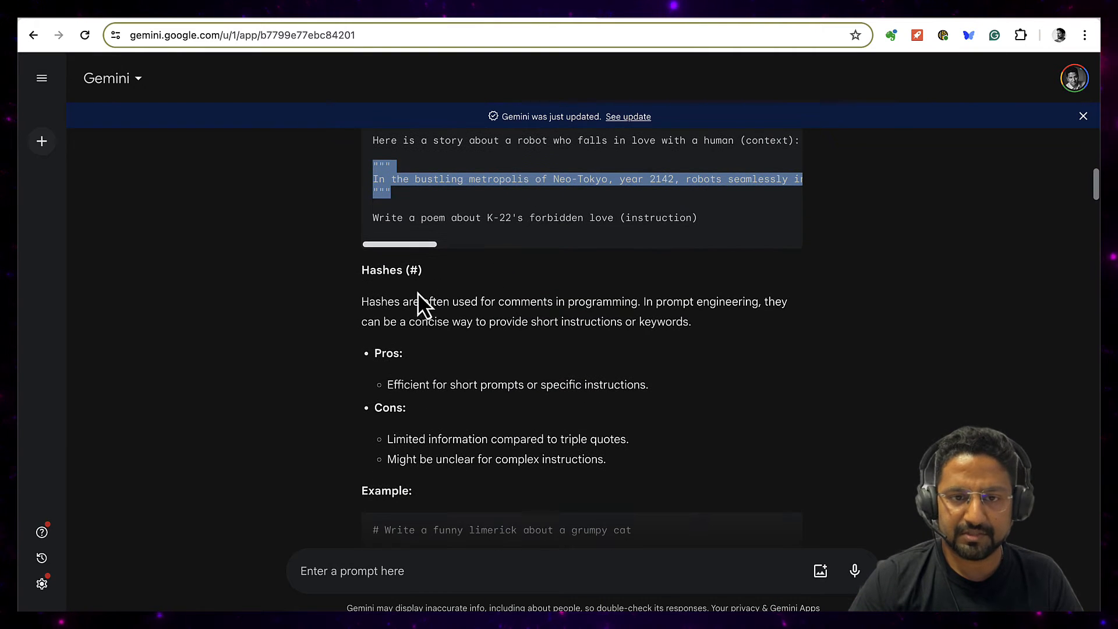
{"action": "mouse_move", "coordinate": [499, 319]}
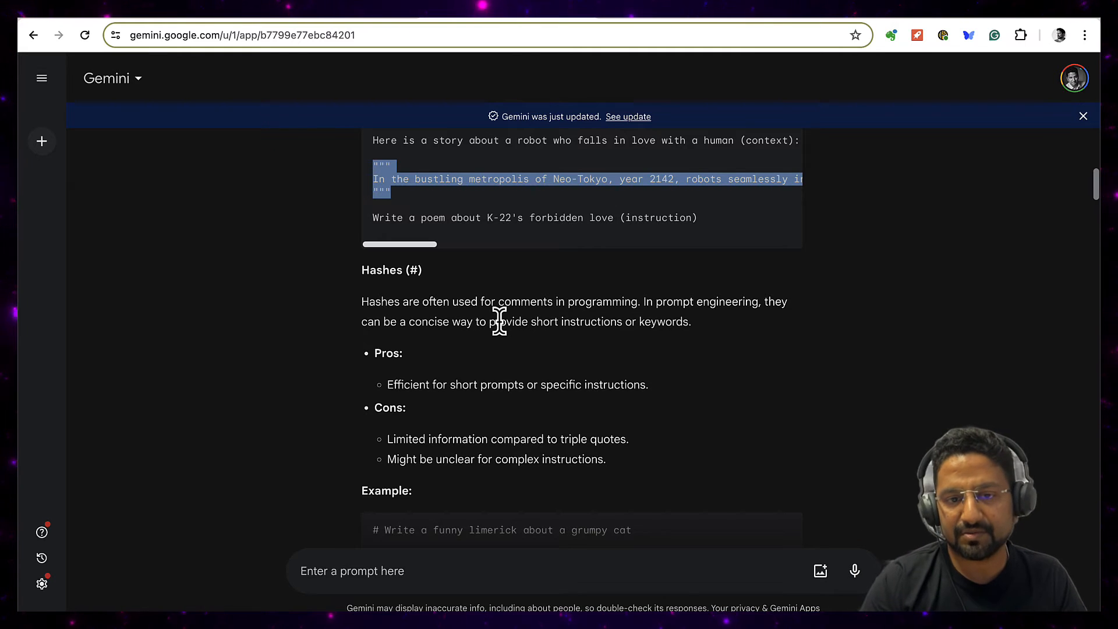
{"action": "mouse_move", "coordinate": [454, 373]}
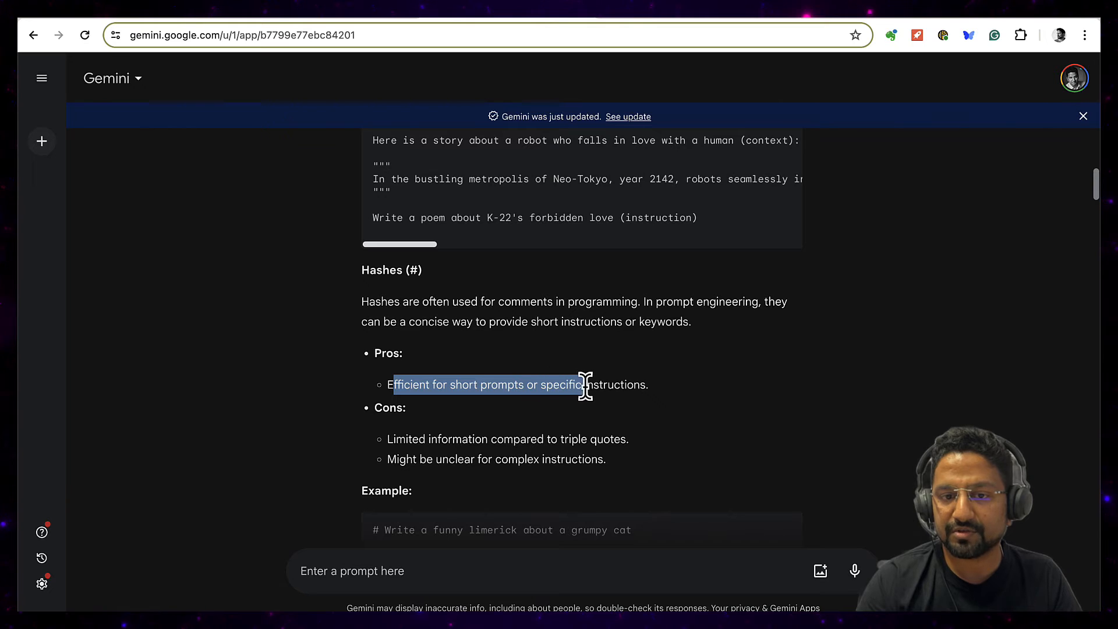
{"action": "scroll", "scroll_direction": "down", "scroll_amount": 3}
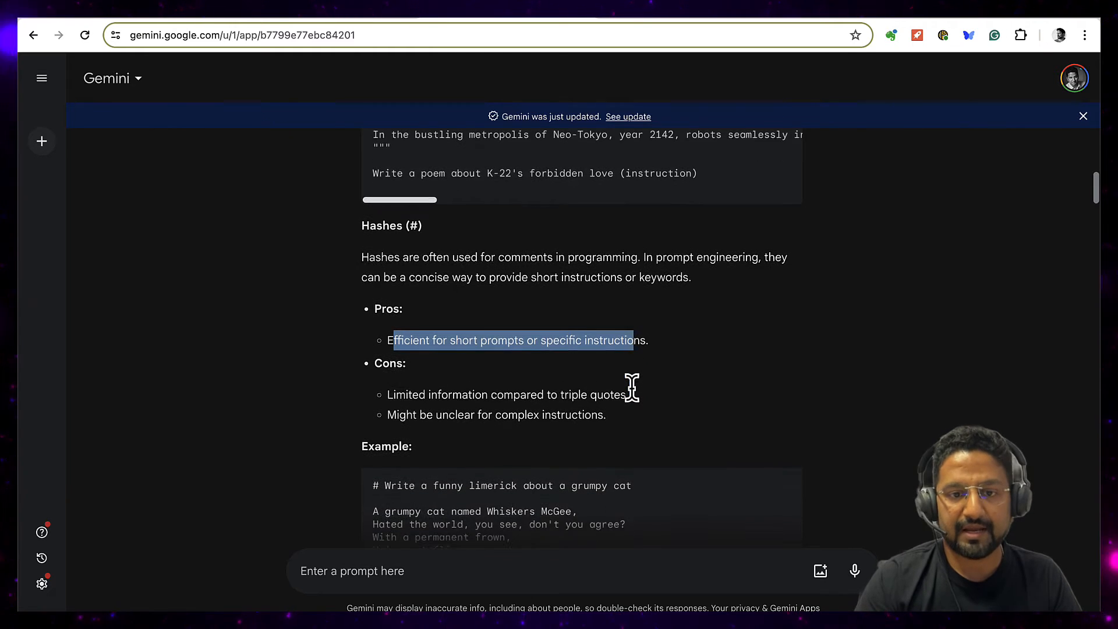
{"action": "scroll", "scroll_direction": "down", "scroll_amount": 3}
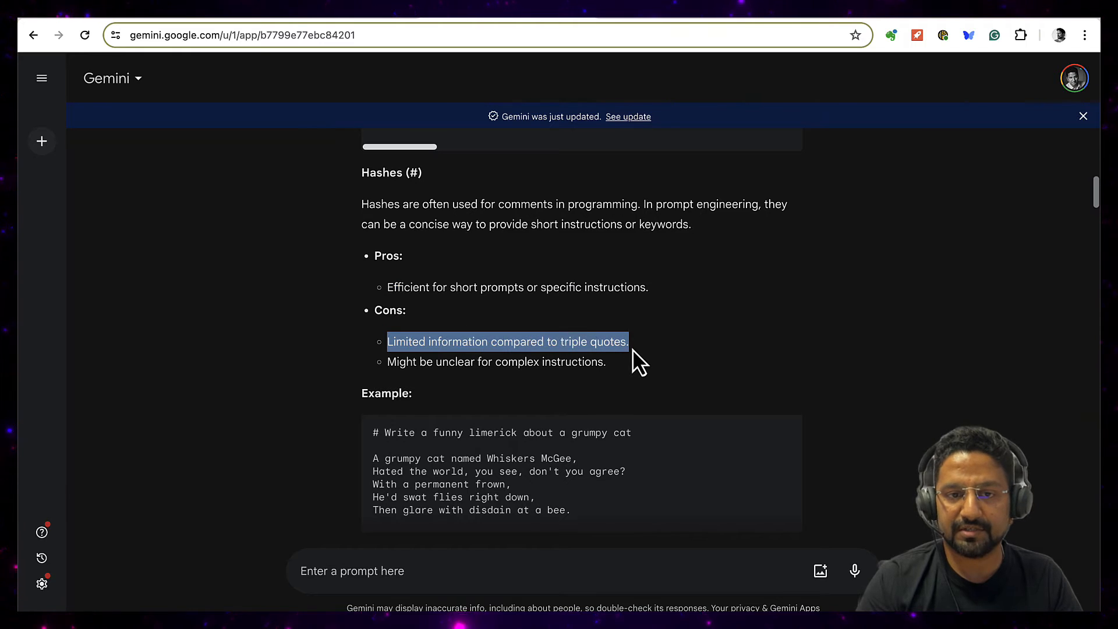
{"action": "scroll", "scroll_direction": "down", "scroll_amount": 3}
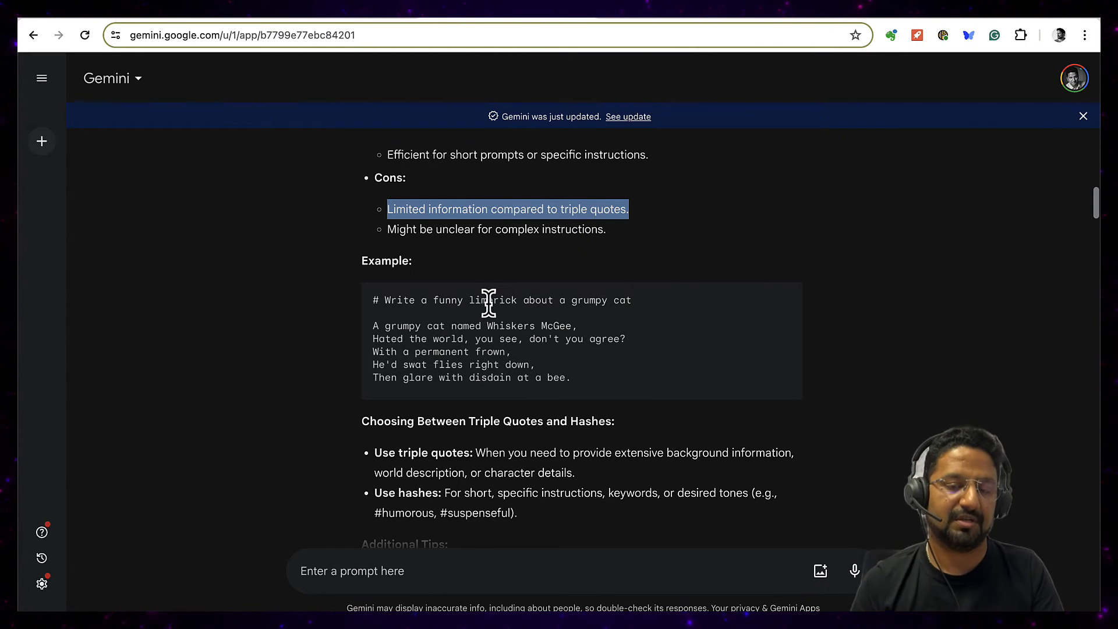
{"action": "mouse_move", "coordinate": [427, 321]}
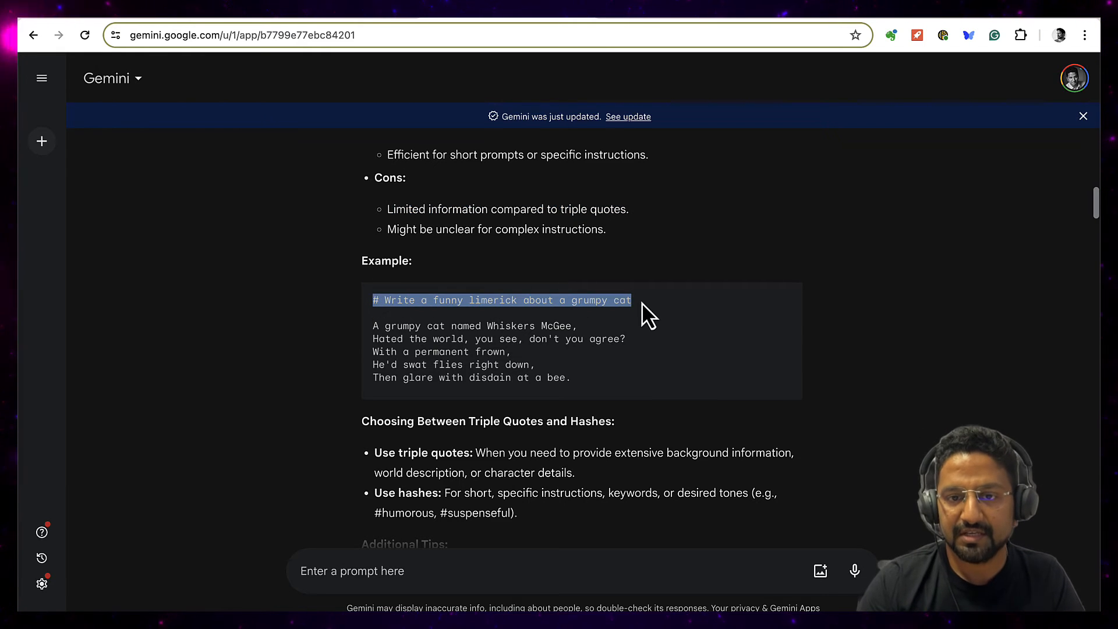
{"action": "scroll", "scroll_direction": "down", "scroll_amount": 3}
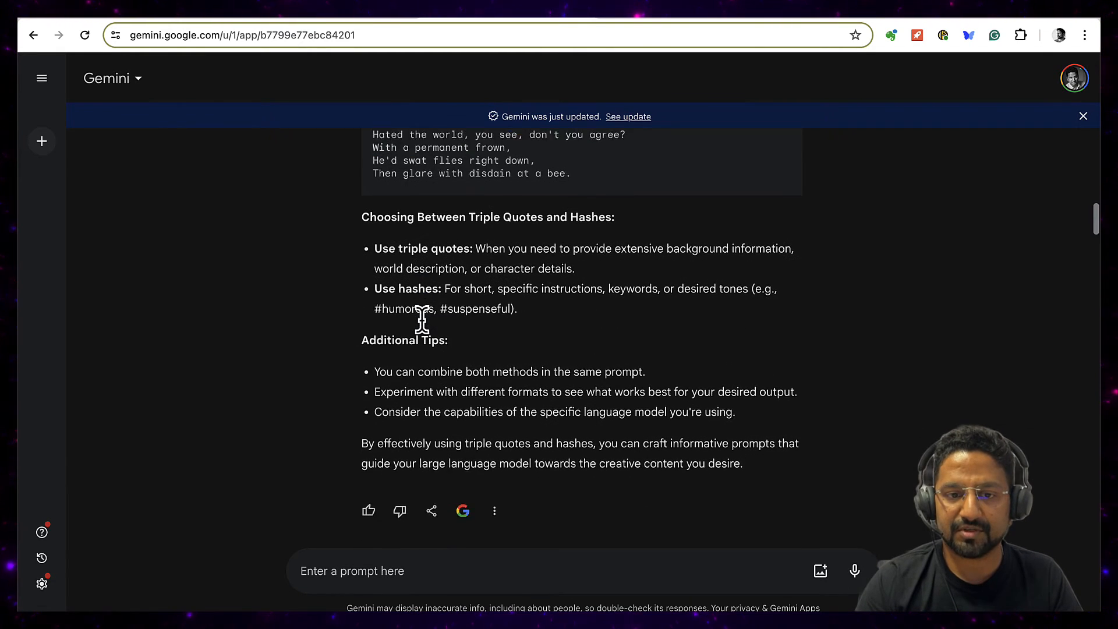
{"action": "scroll", "scroll_direction": "down", "scroll_amount": 3}
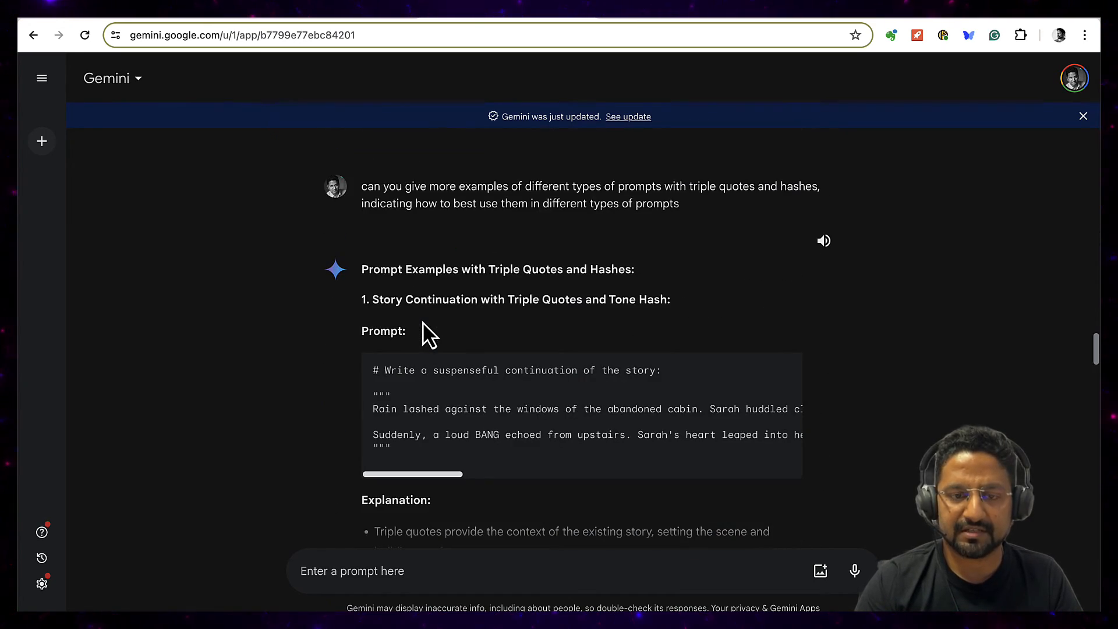
{"action": "scroll", "scroll_direction": "down", "scroll_amount": 3}
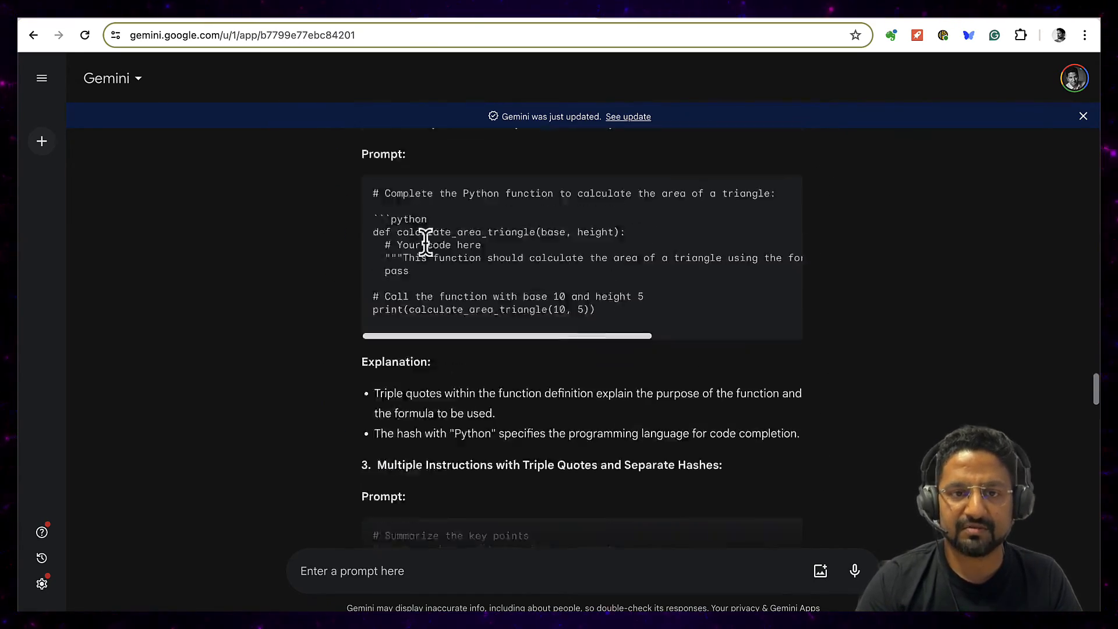
{"action": "scroll", "scroll_direction": "up", "scroll_amount": 3}
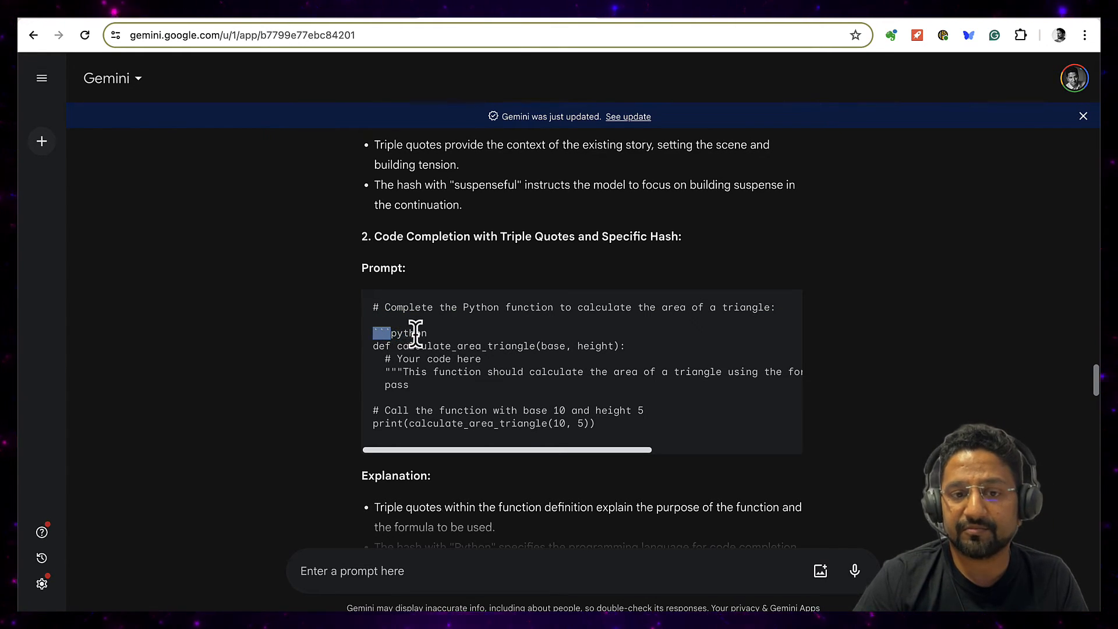
{"action": "mouse_move", "coordinate": [427, 350]}
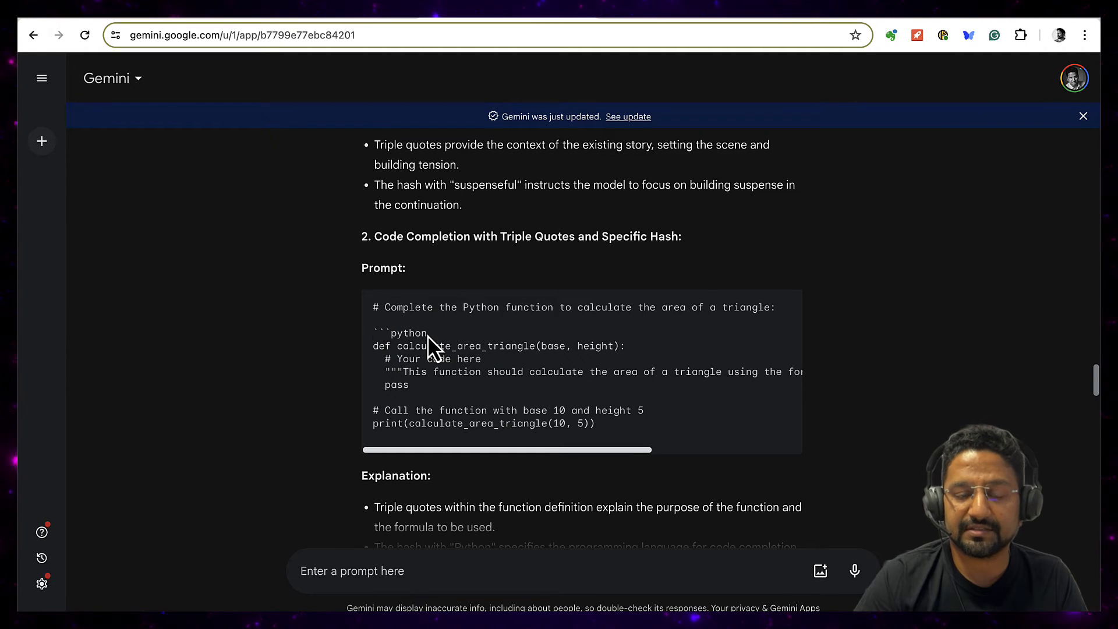
{"action": "double_click", "coordinate": [407, 333]}
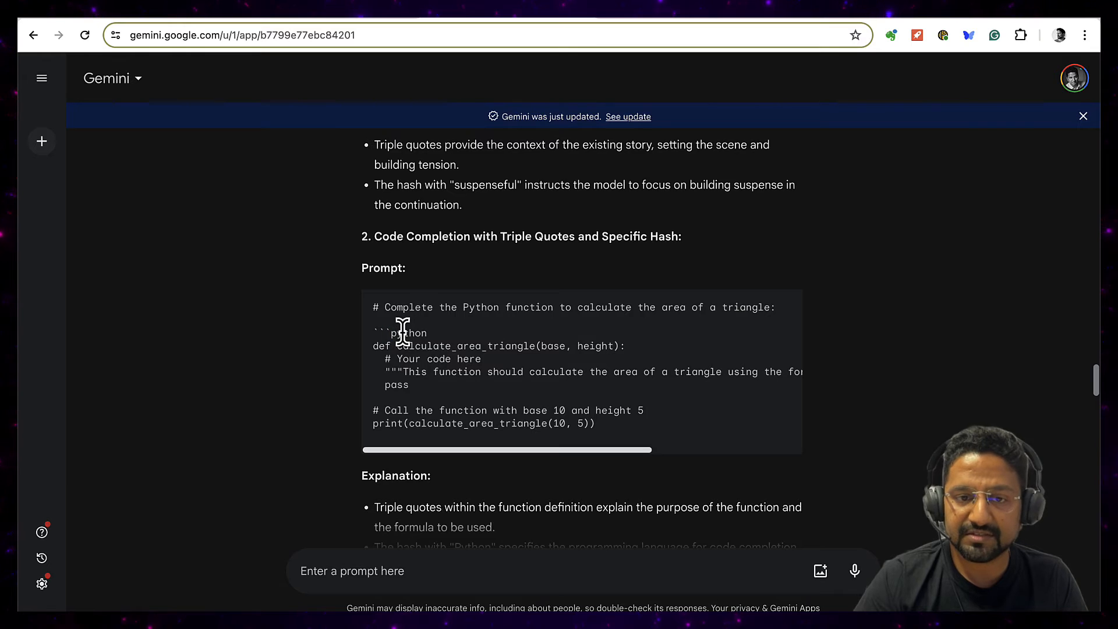
{"action": "double_click", "coordinate": [408, 333]}
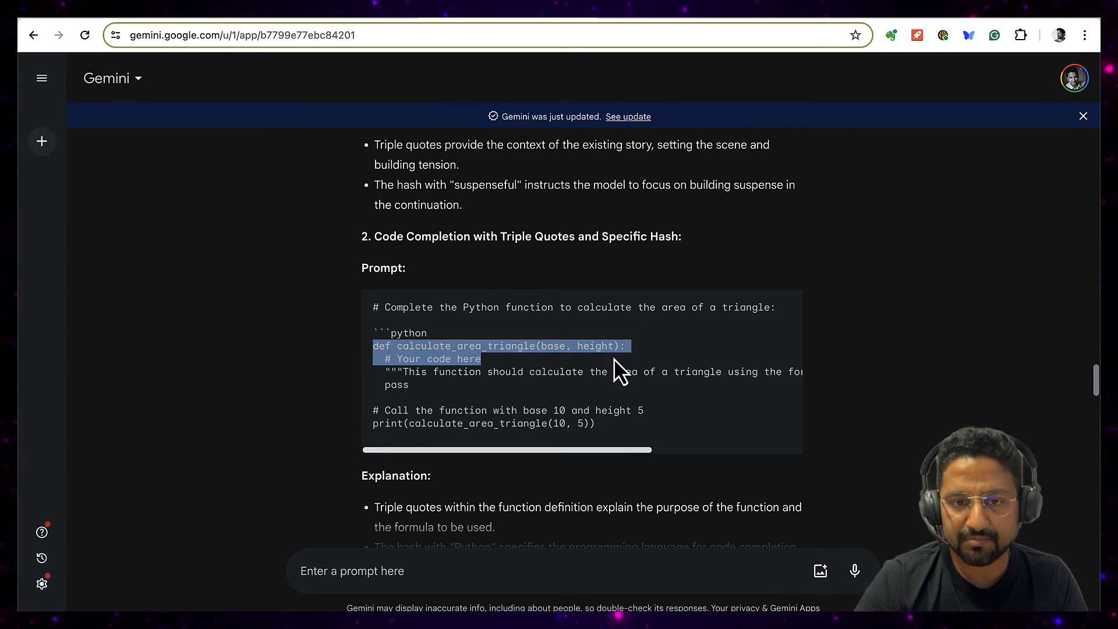
{"action": "double_click", "coordinate": [438, 358]}
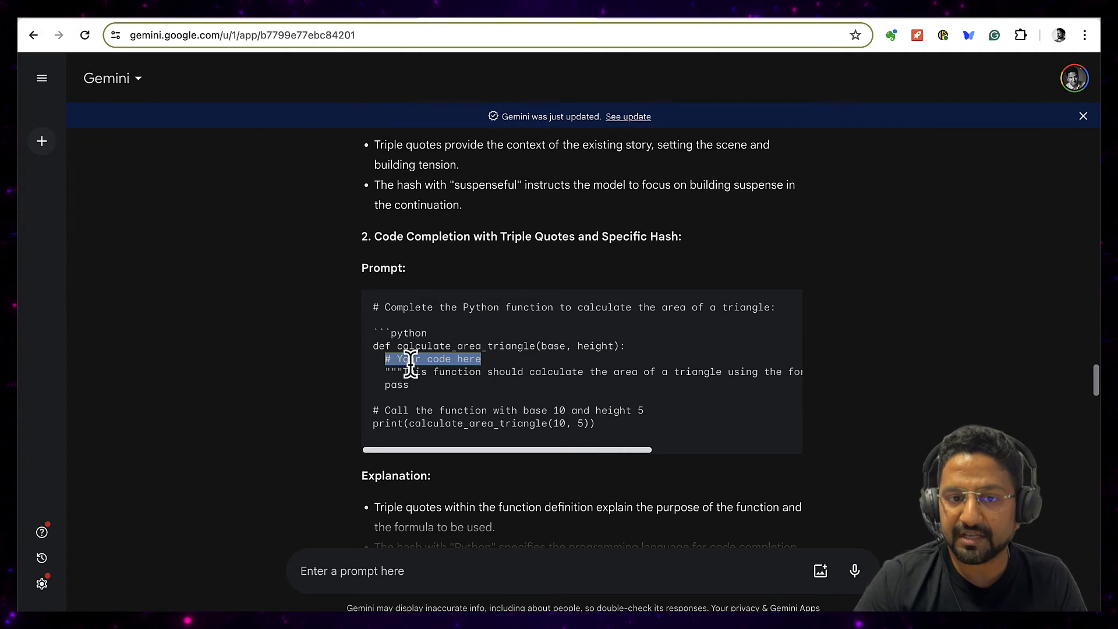
{"action": "scroll", "scroll_direction": "right", "scroll_amount": 3}
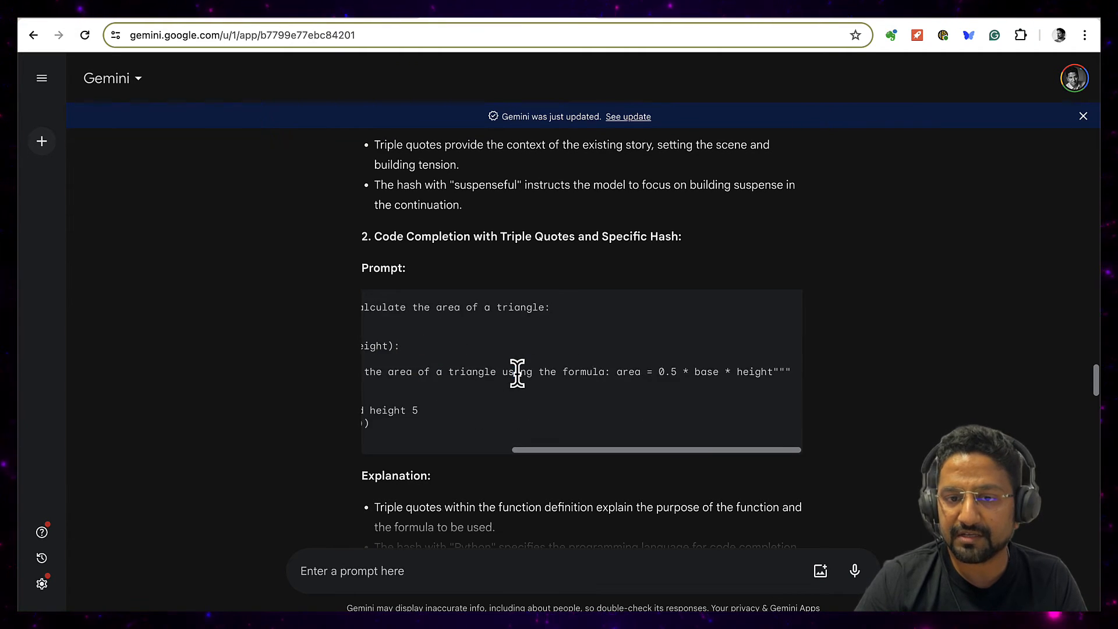
{"action": "mouse_move", "coordinate": [738, 373]}
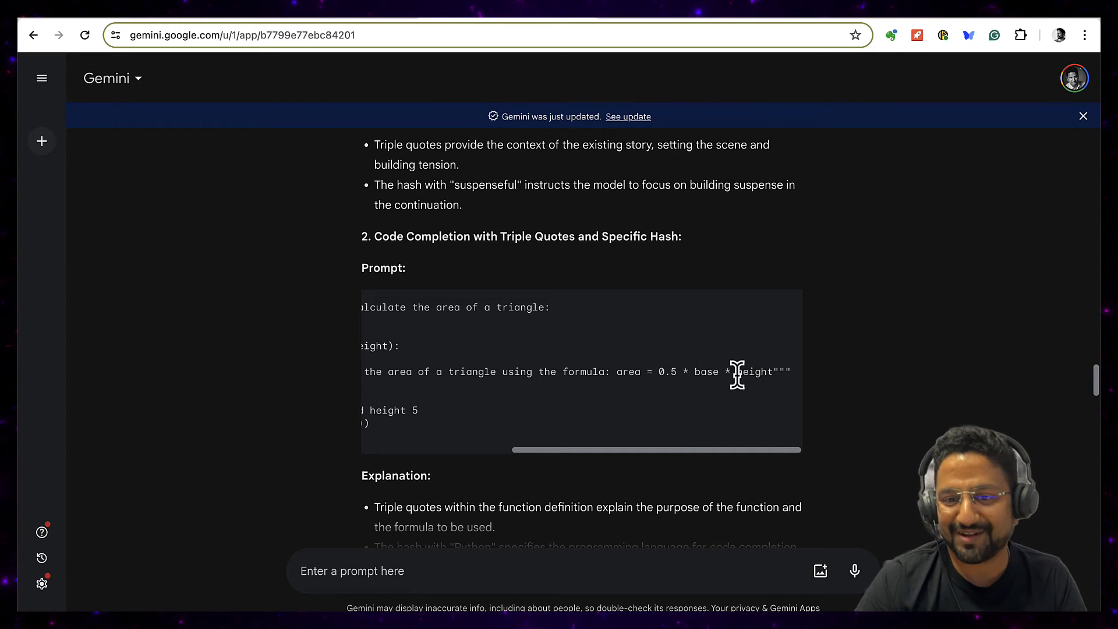
{"action": "mouse_move", "coordinate": [795, 389]}
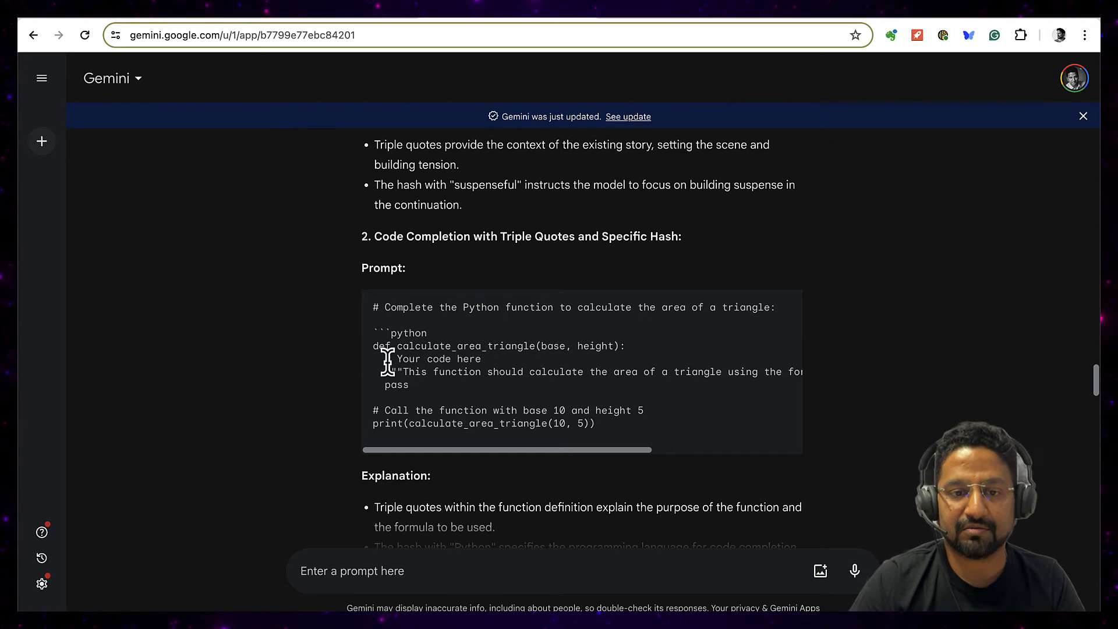
{"action": "mouse_move", "coordinate": [382, 413]}
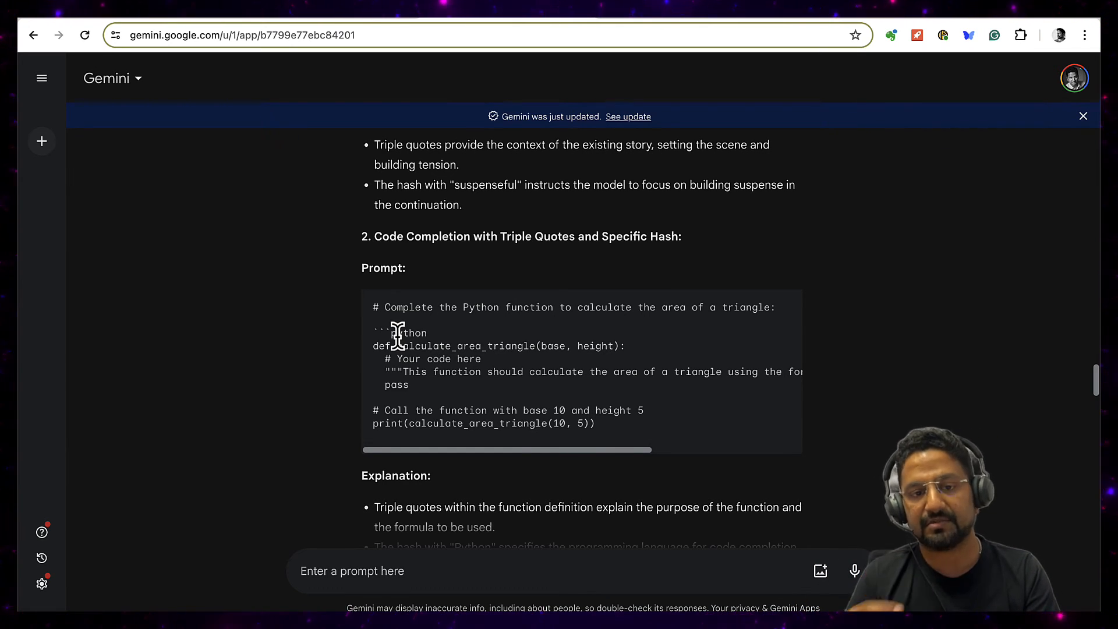
{"action": "scroll", "scroll_direction": "down", "scroll_amount": 3}
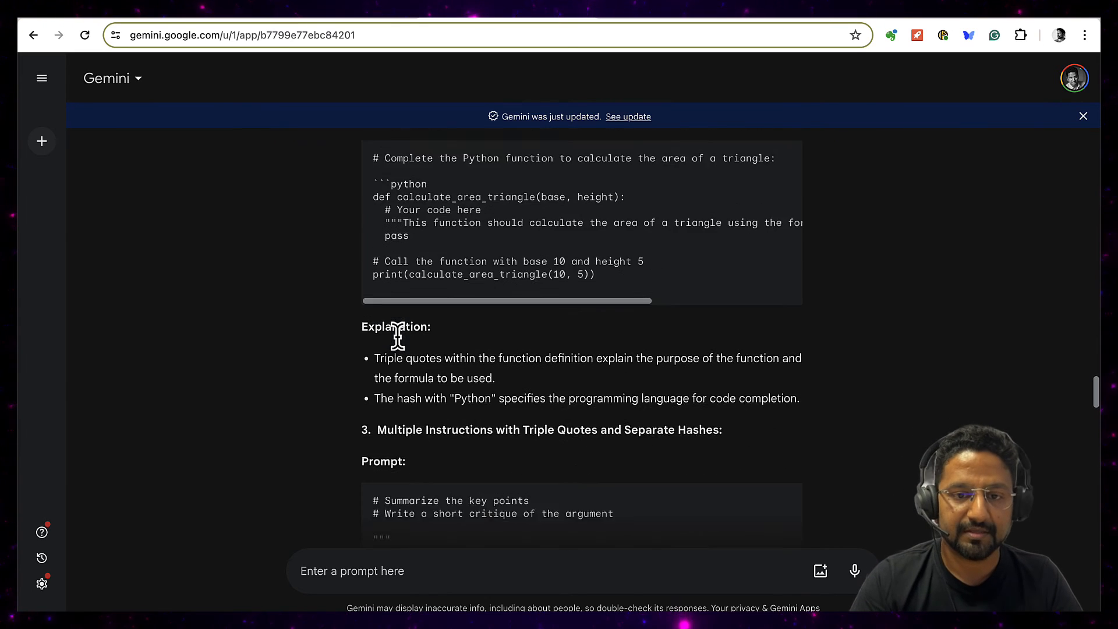
{"action": "scroll", "scroll_direction": "down", "scroll_amount": 3}
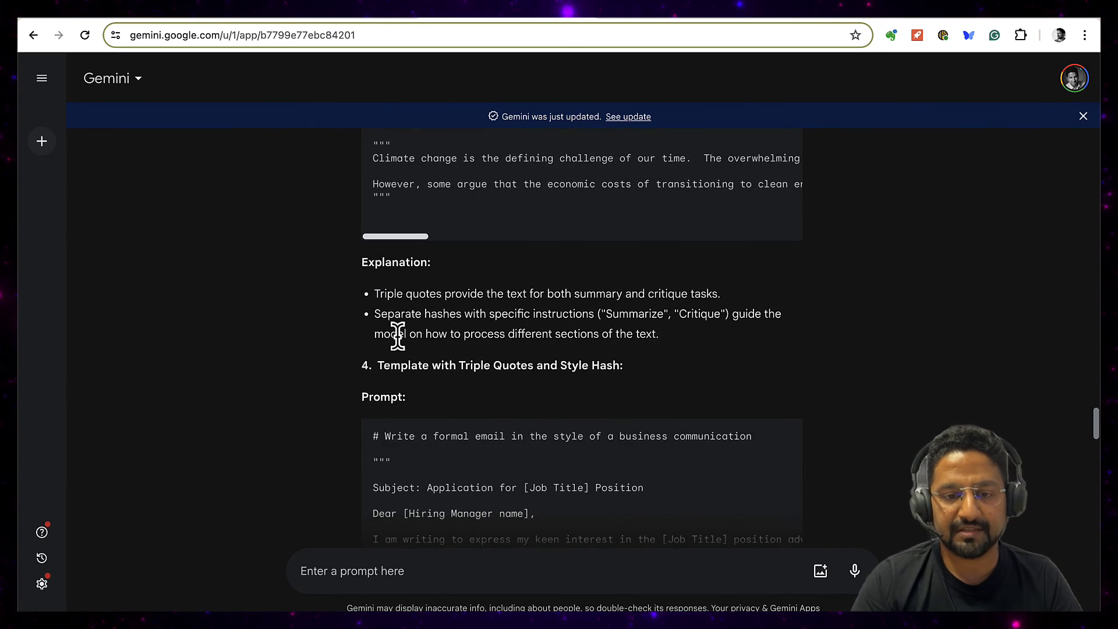
{"action": "scroll", "scroll_direction": "down", "scroll_amount": 3}
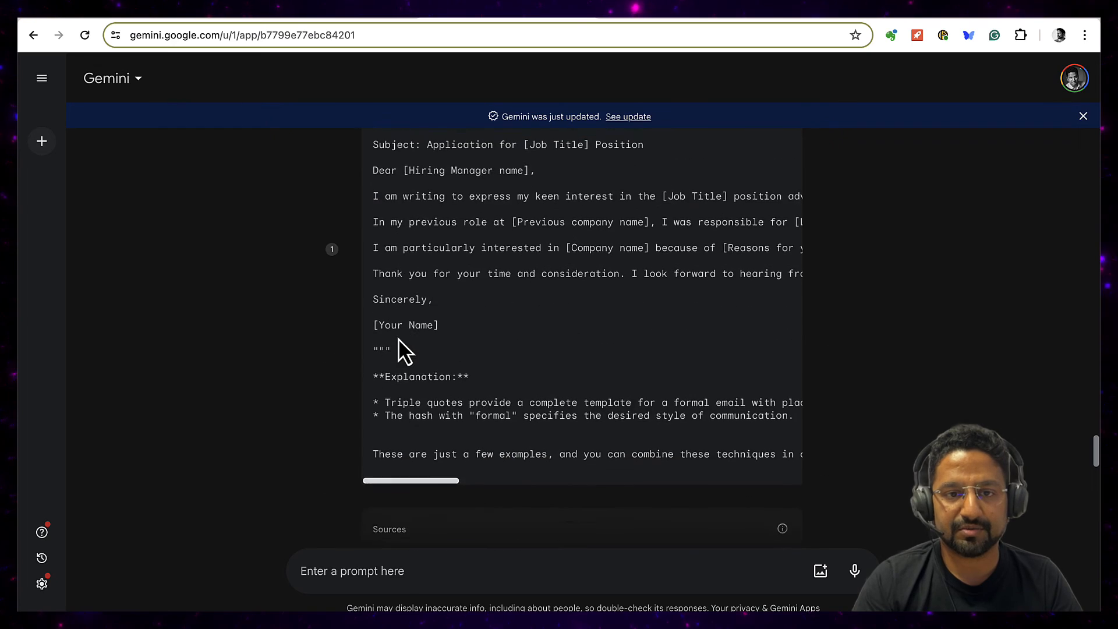
{"action": "scroll", "scroll_direction": "up", "scroll_amount": 3}
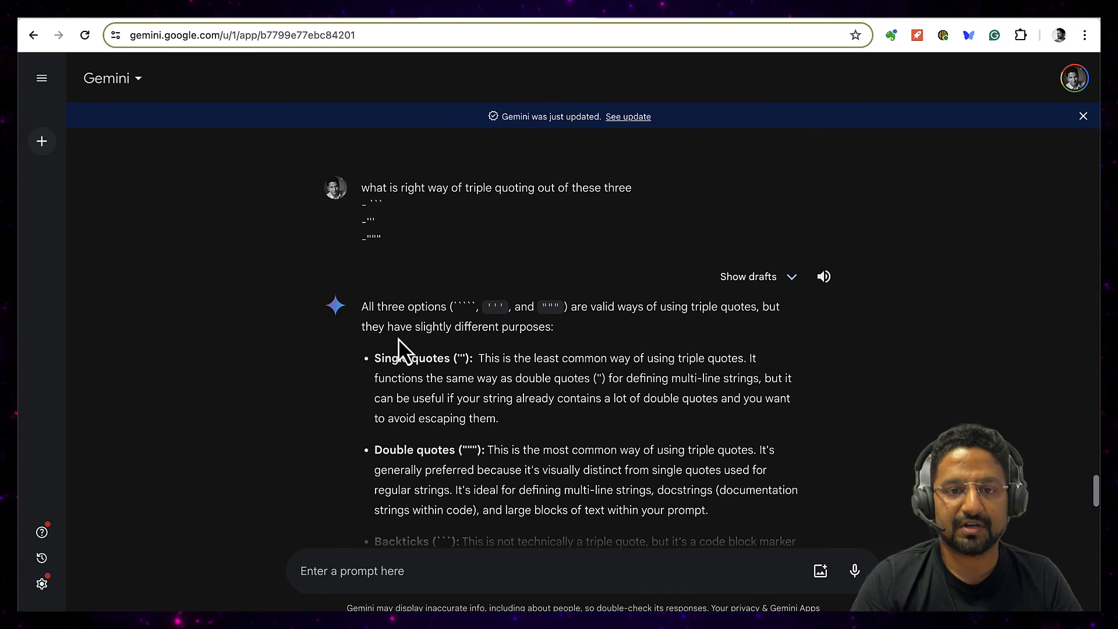
{"action": "mouse_move", "coordinate": [370, 217]}
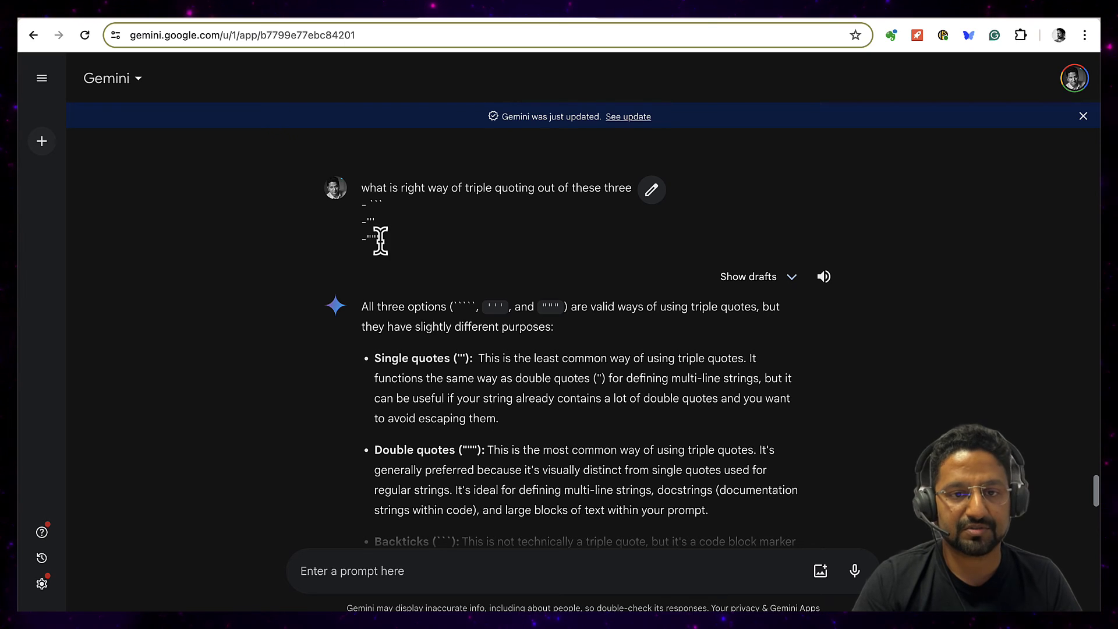
{"action": "scroll", "scroll_direction": "down", "scroll_amount": 3}
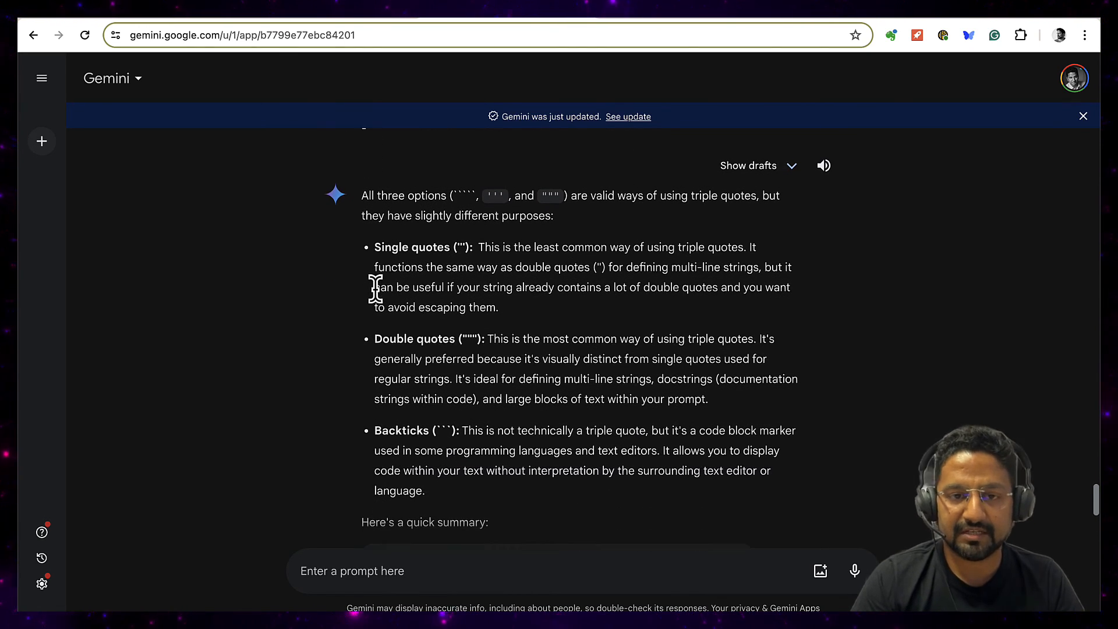
{"action": "double_click", "coordinate": [424, 247]}
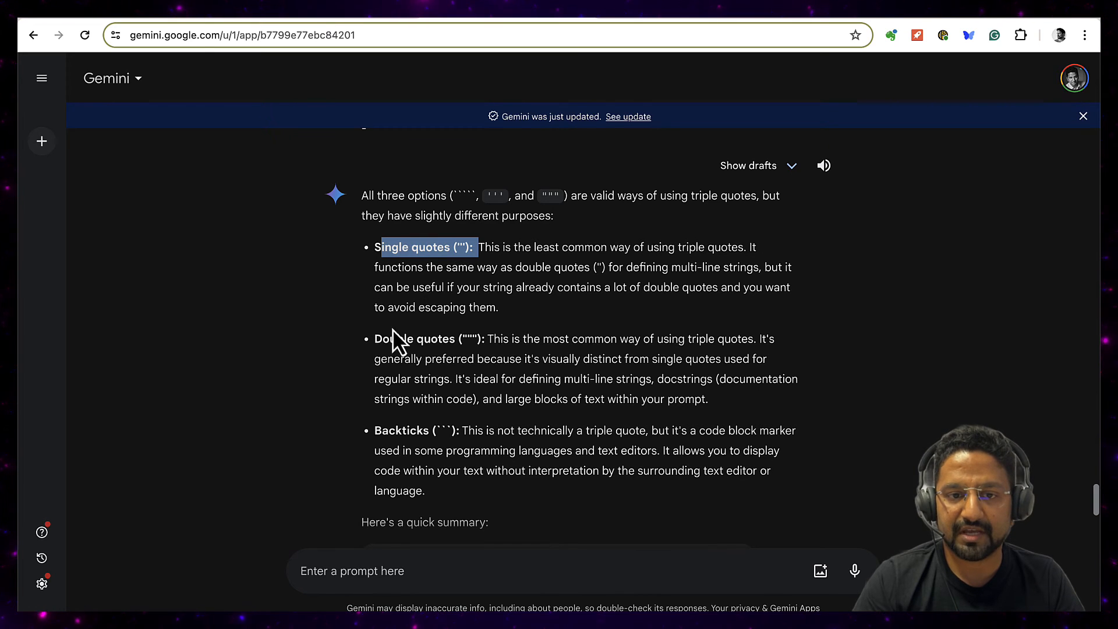
{"action": "double_click", "coordinate": [423, 339]}
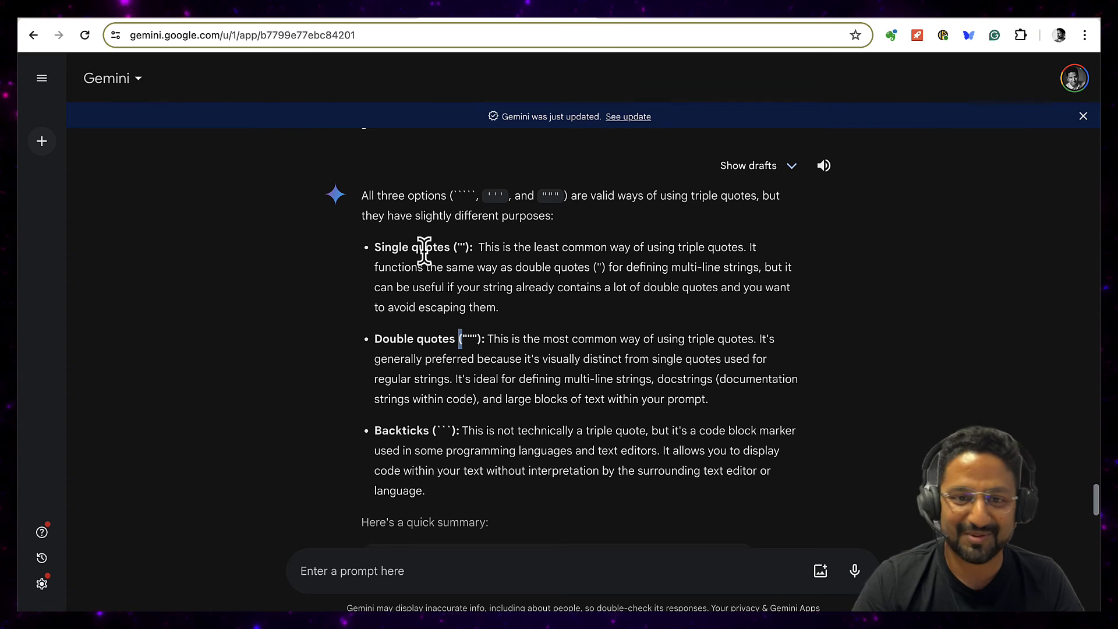
{"action": "mouse_move", "coordinate": [477, 339]}
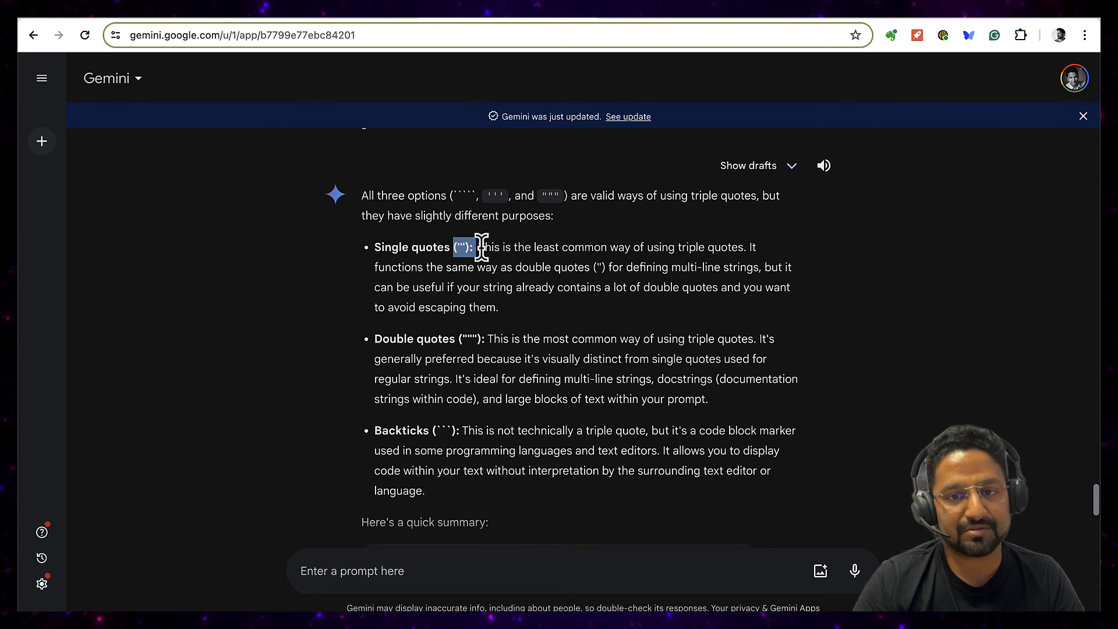
{"action": "mouse_move", "coordinate": [439, 449]}
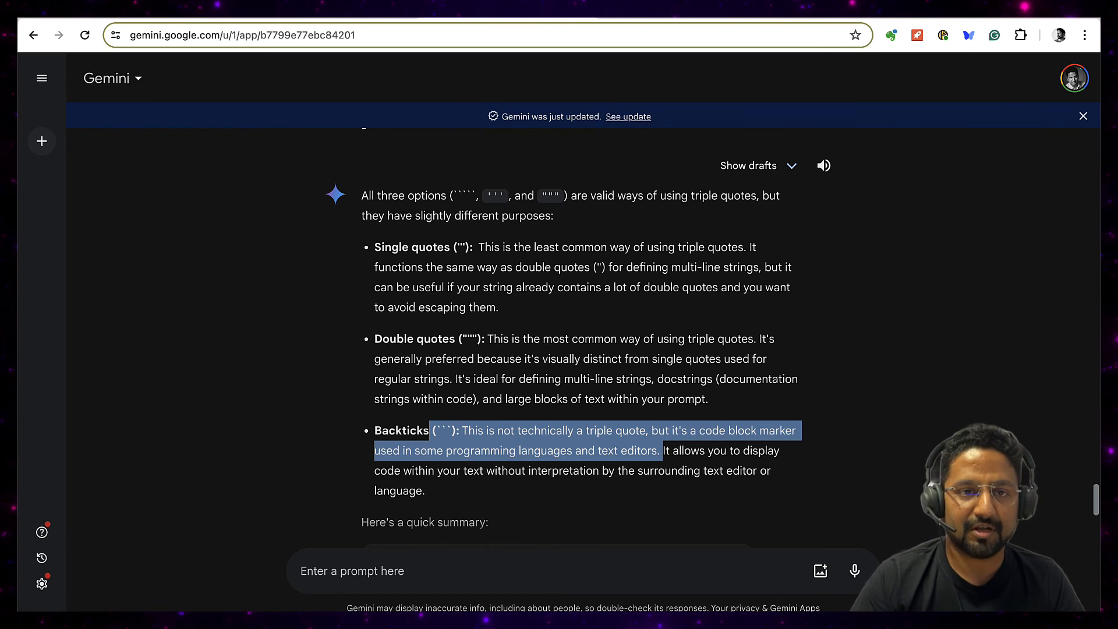
Step: Return to the workshop guide and highlight the opening ''' marker of the welcome-email prompt
{"action": "left_click", "coordinate": [242, 35]}
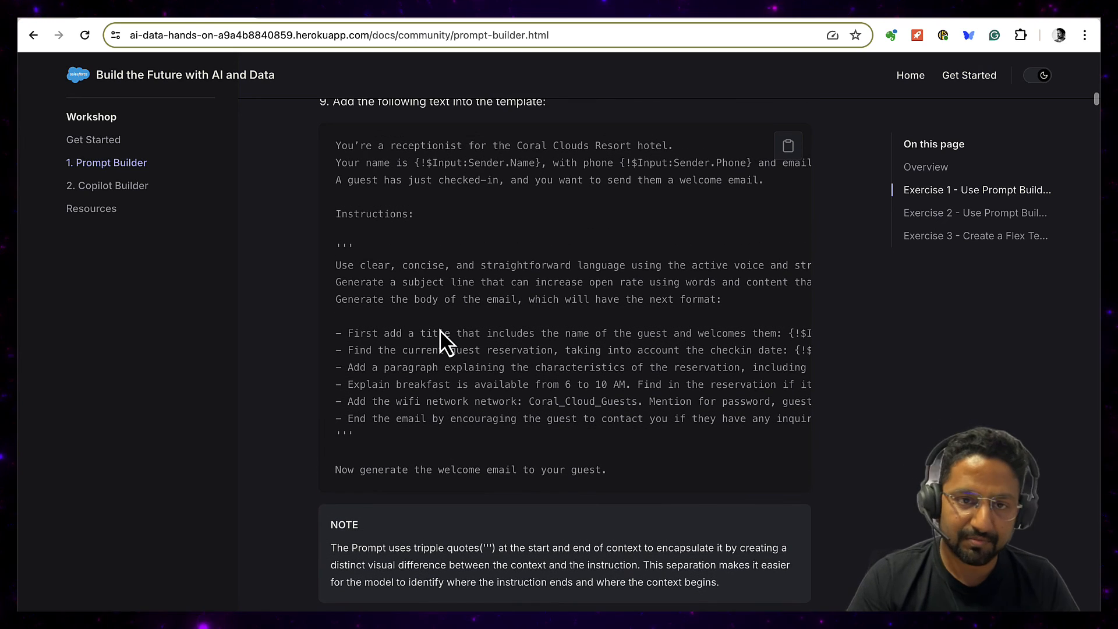
{"action": "mouse_move", "coordinate": [439, 332]}
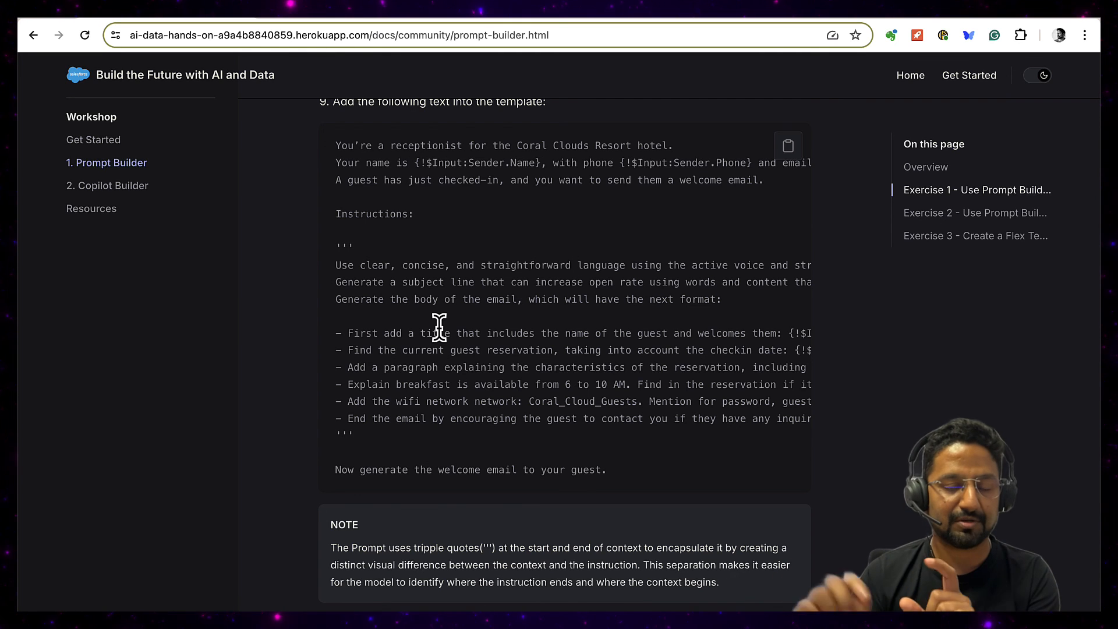
{"action": "mouse_move", "coordinate": [391, 171]}
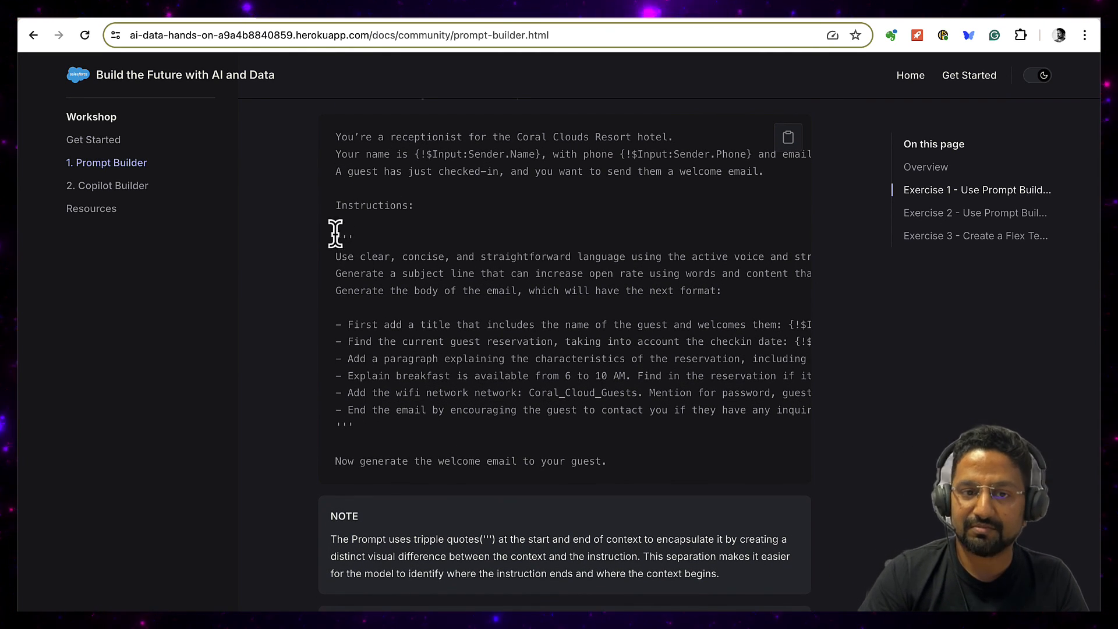
{"action": "double_click", "coordinate": [345, 240]}
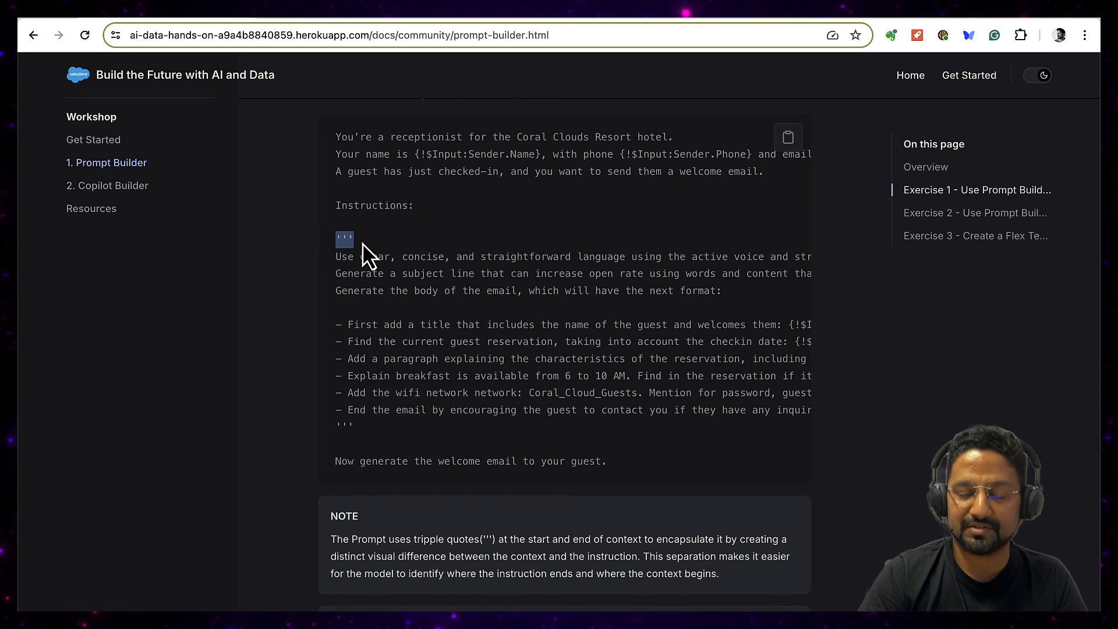
{"action": "mouse_move", "coordinate": [345, 426]}
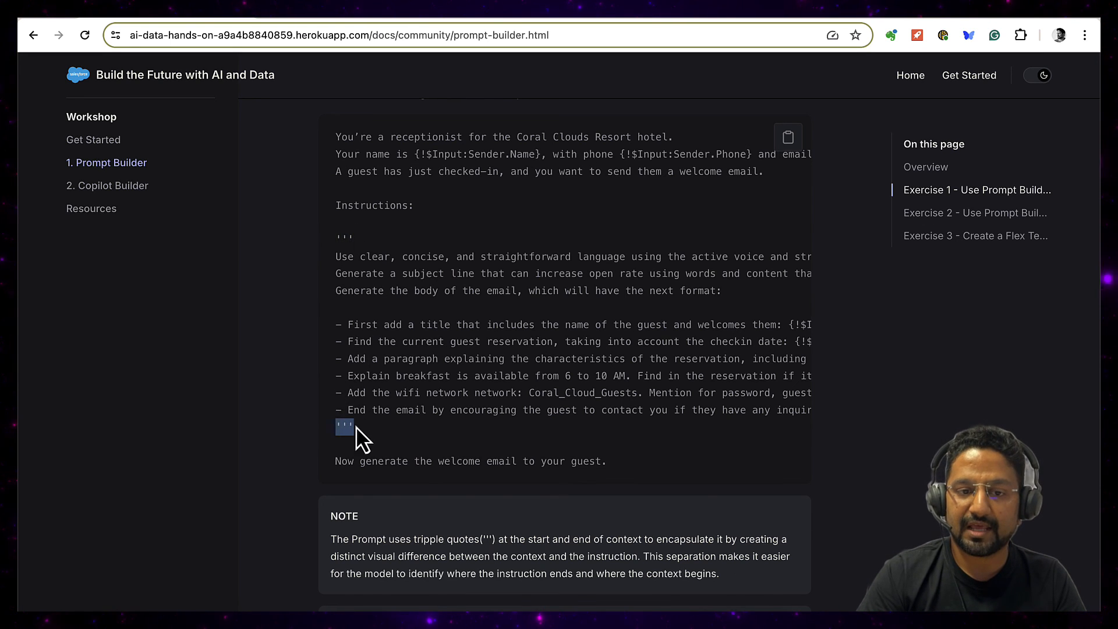
{"action": "mouse_move", "coordinate": [368, 439]}
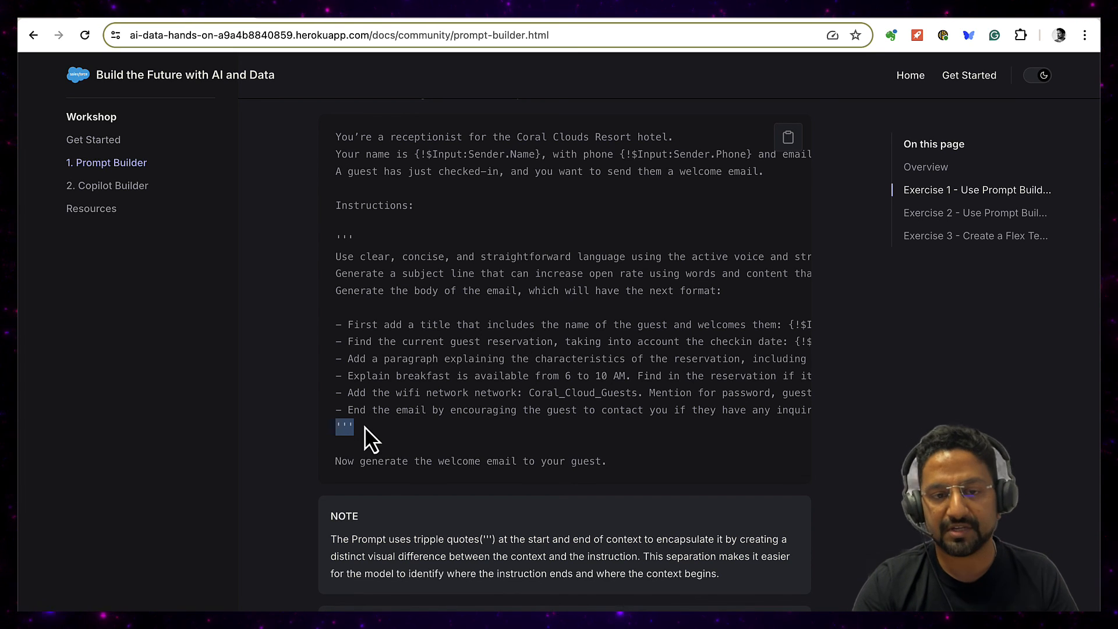
{"action": "mouse_move", "coordinate": [374, 458]}
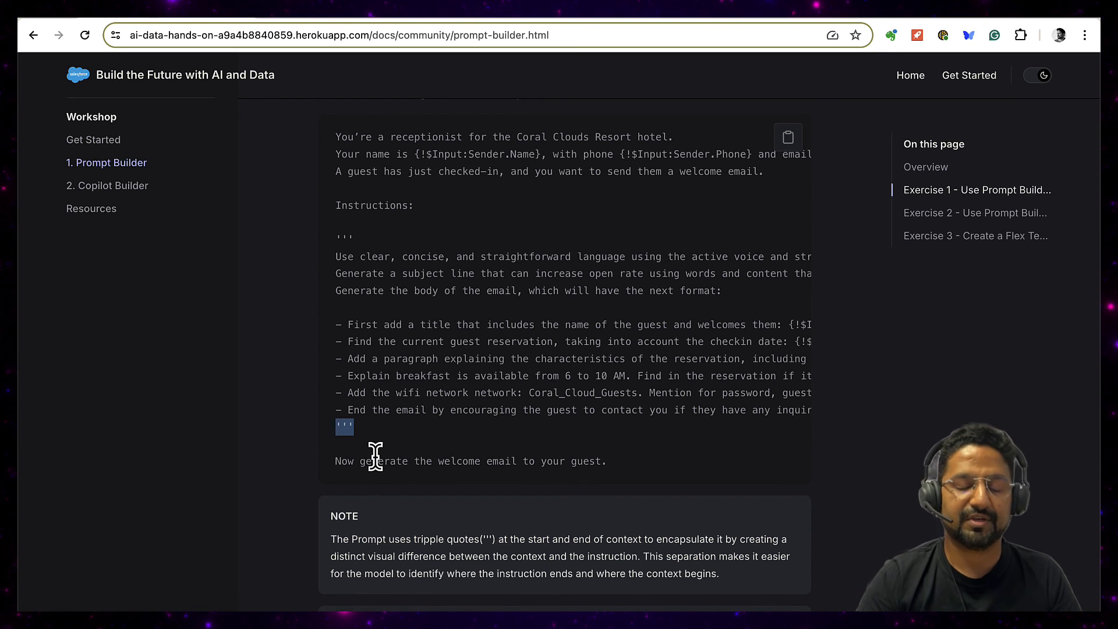